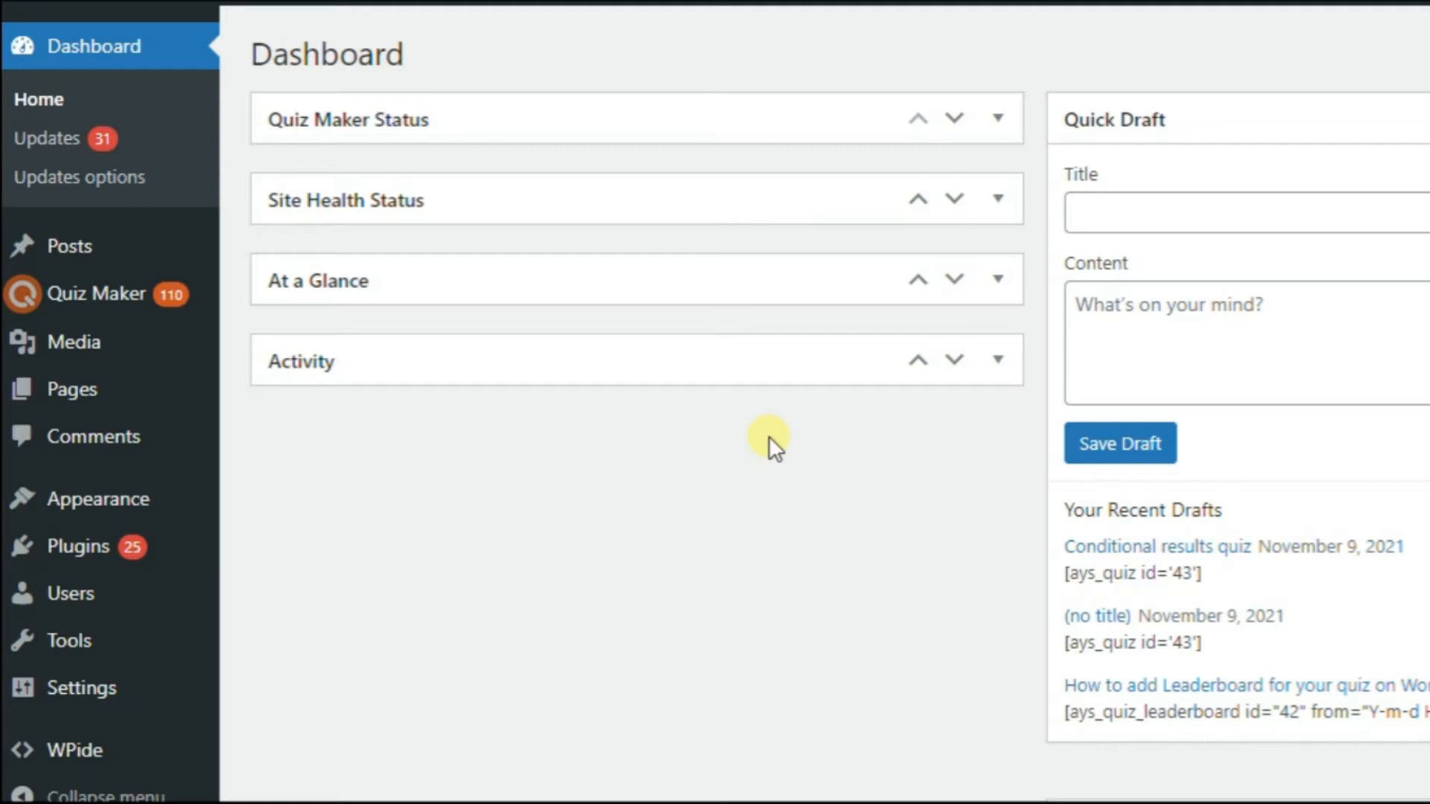
{"action": "mouse_move", "coordinate": [21, 436]}
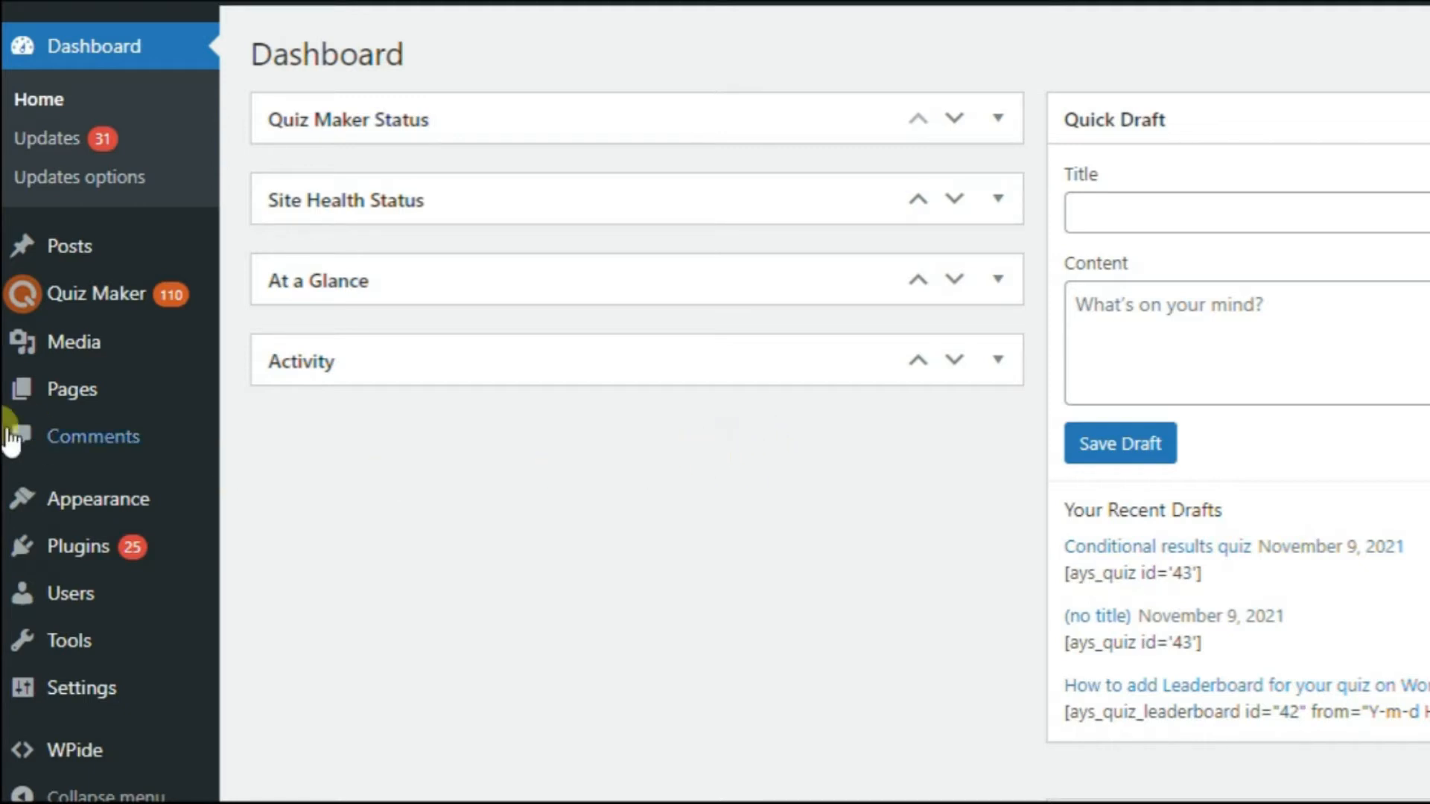
{"action": "mouse_move", "coordinate": [96, 293]}
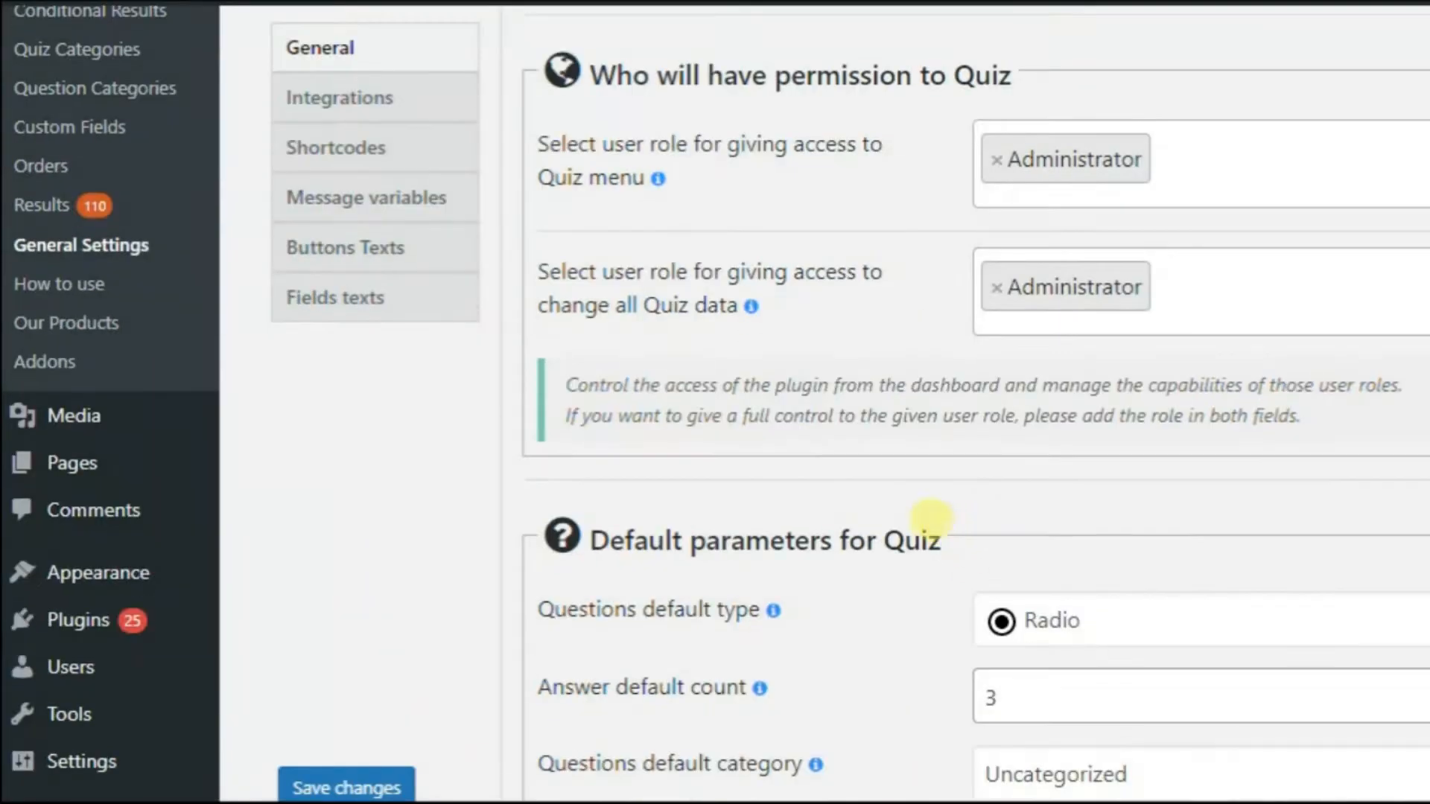
Copy the Advanced User Dashboard shortcode from the Quiz Maker Shortcodes settings.
{"action": "left_click", "coordinate": [336, 147]}
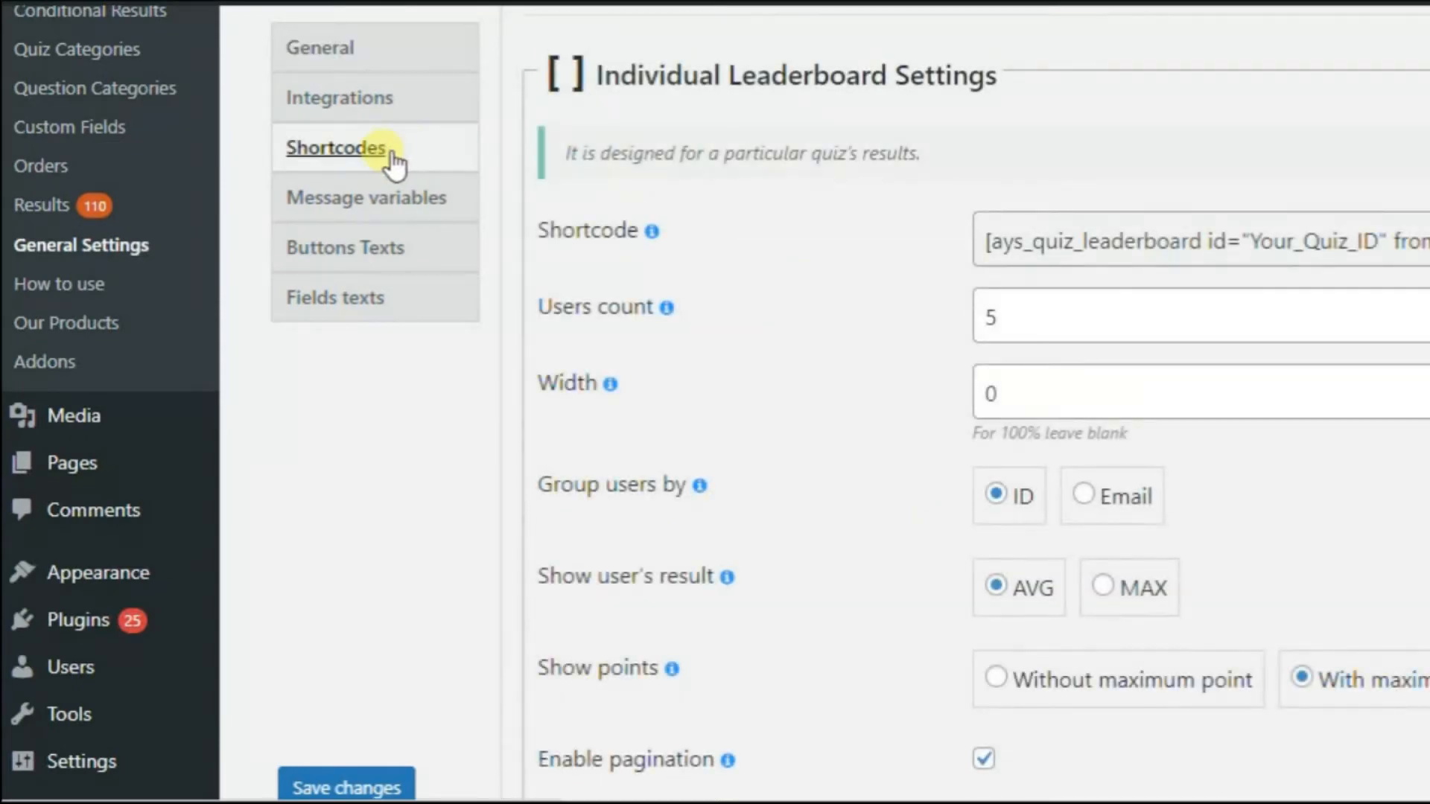
{"action": "scroll", "scroll_direction": "down", "scroll_amount": 3}
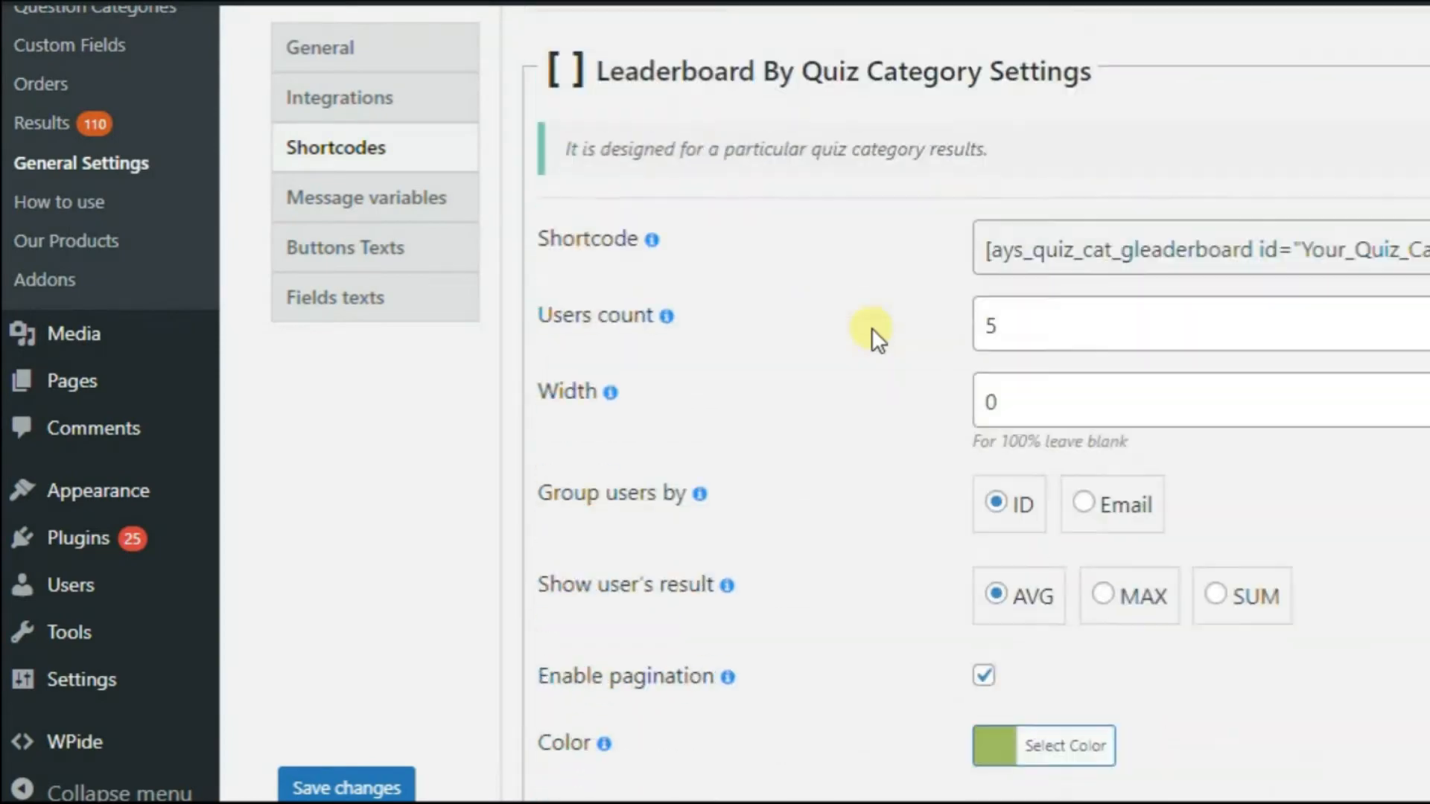
{"action": "scroll", "scroll_direction": "down", "scroll_amount": 3}
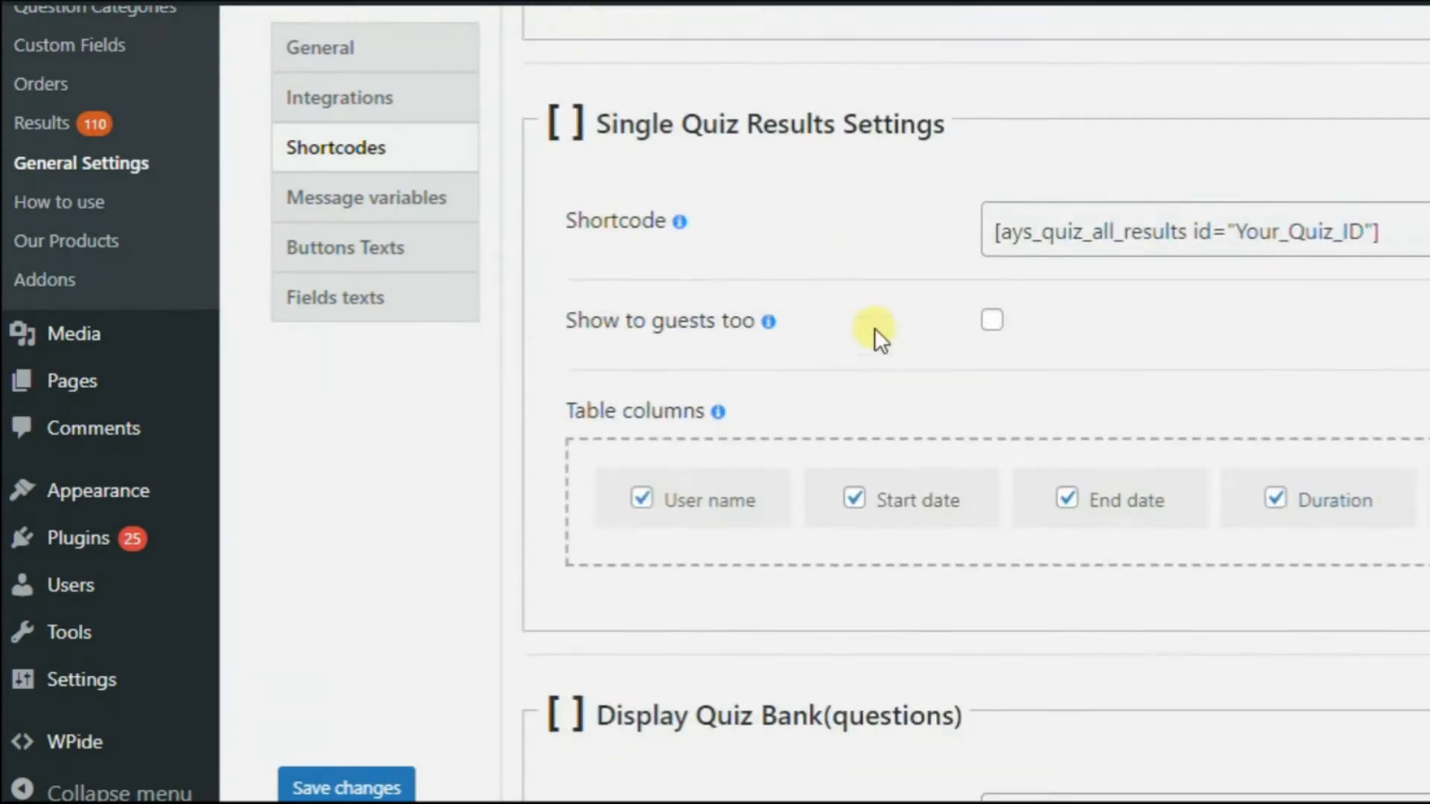
{"action": "scroll", "scroll_direction": "down", "scroll_amount": 3}
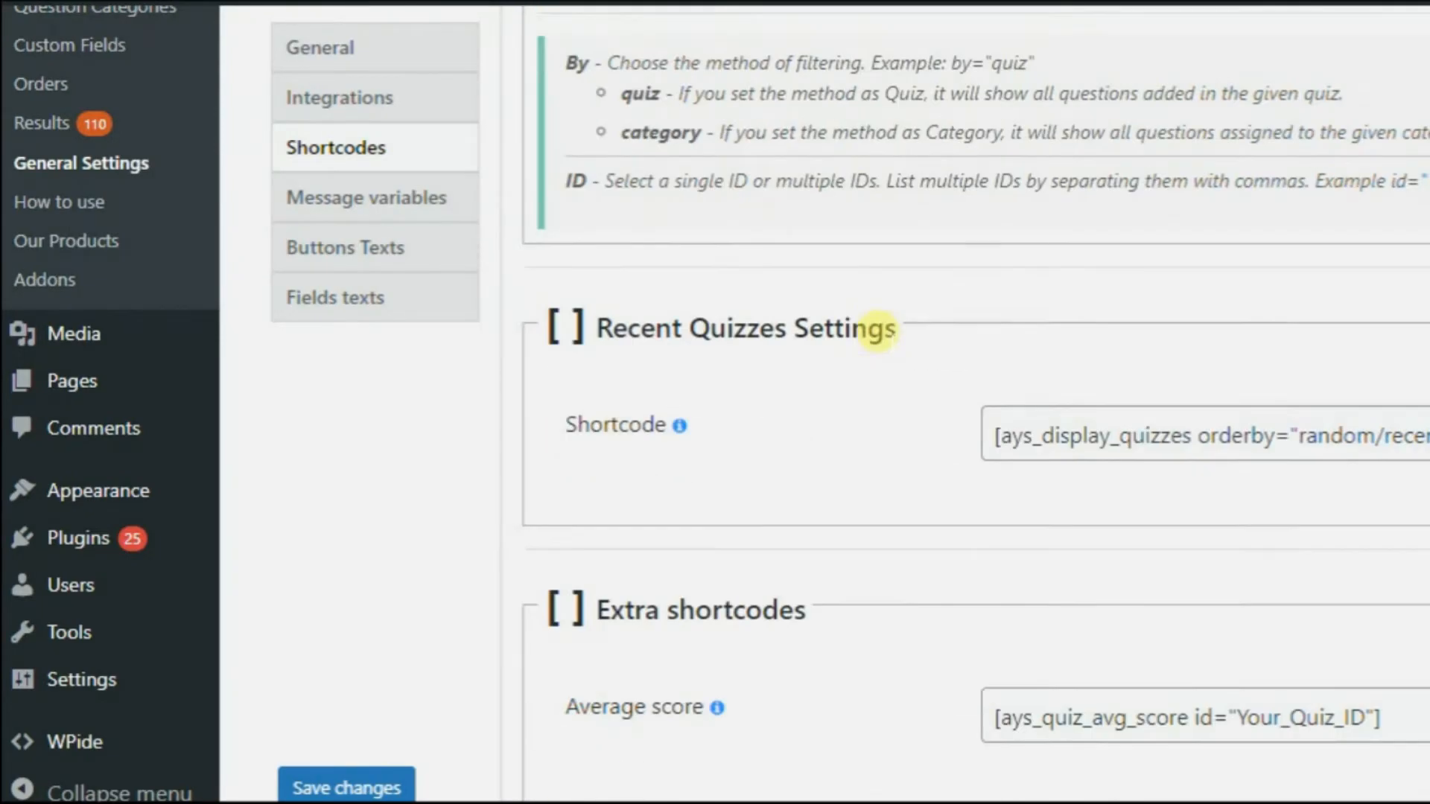
{"action": "scroll", "scroll_direction": "down", "scroll_amount": 3}
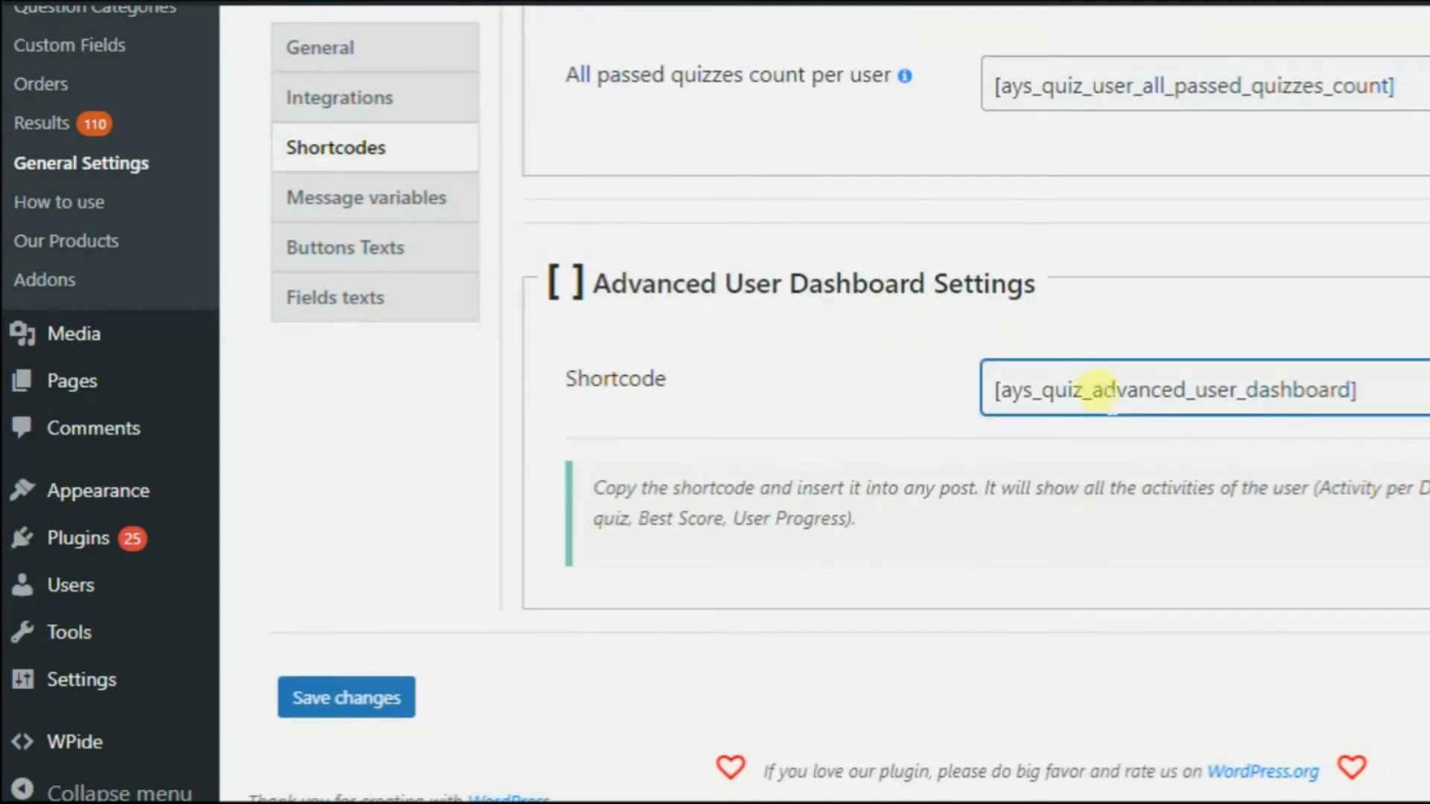
{"action": "key", "text": "Ctrl+C"}
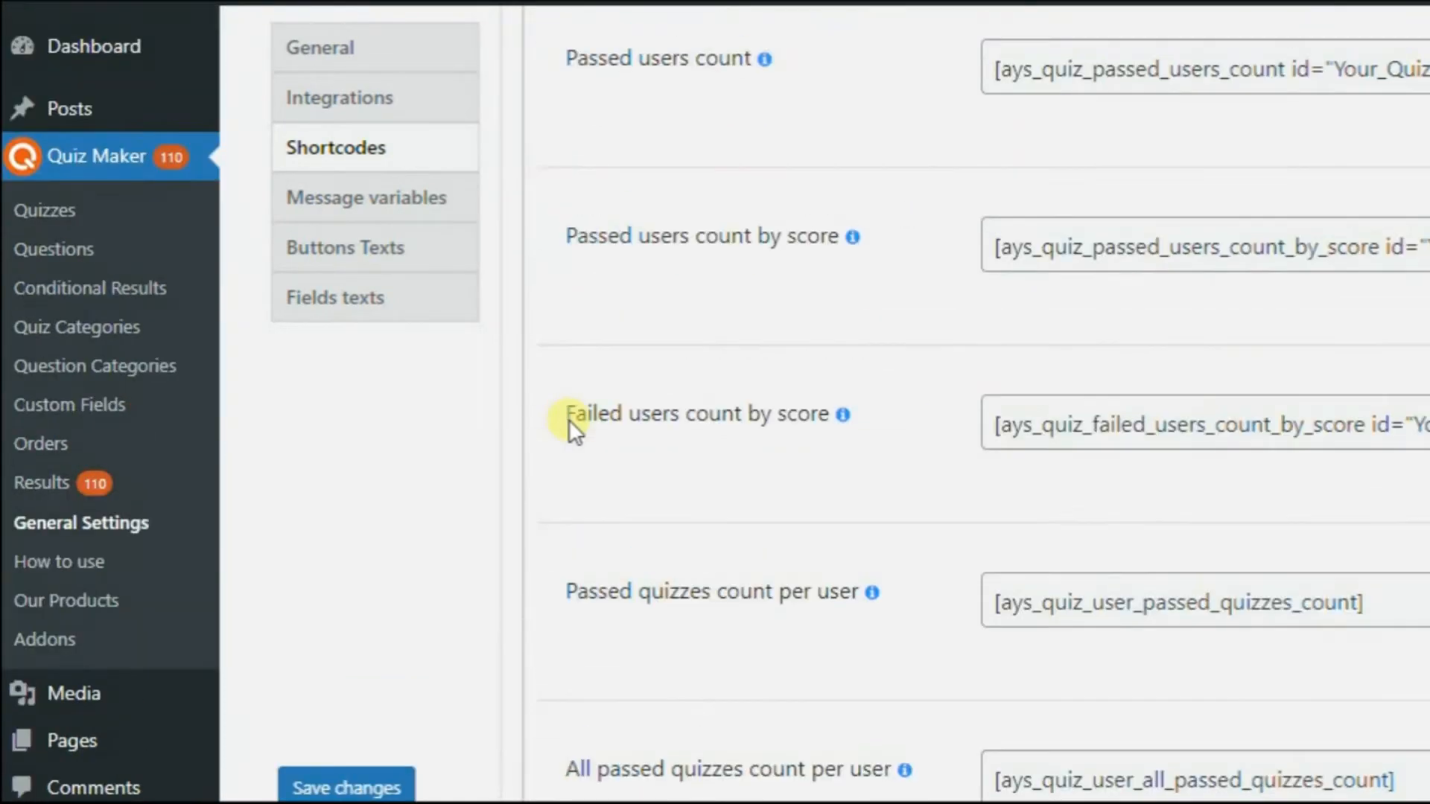
{"action": "mouse_move", "coordinate": [71, 107]}
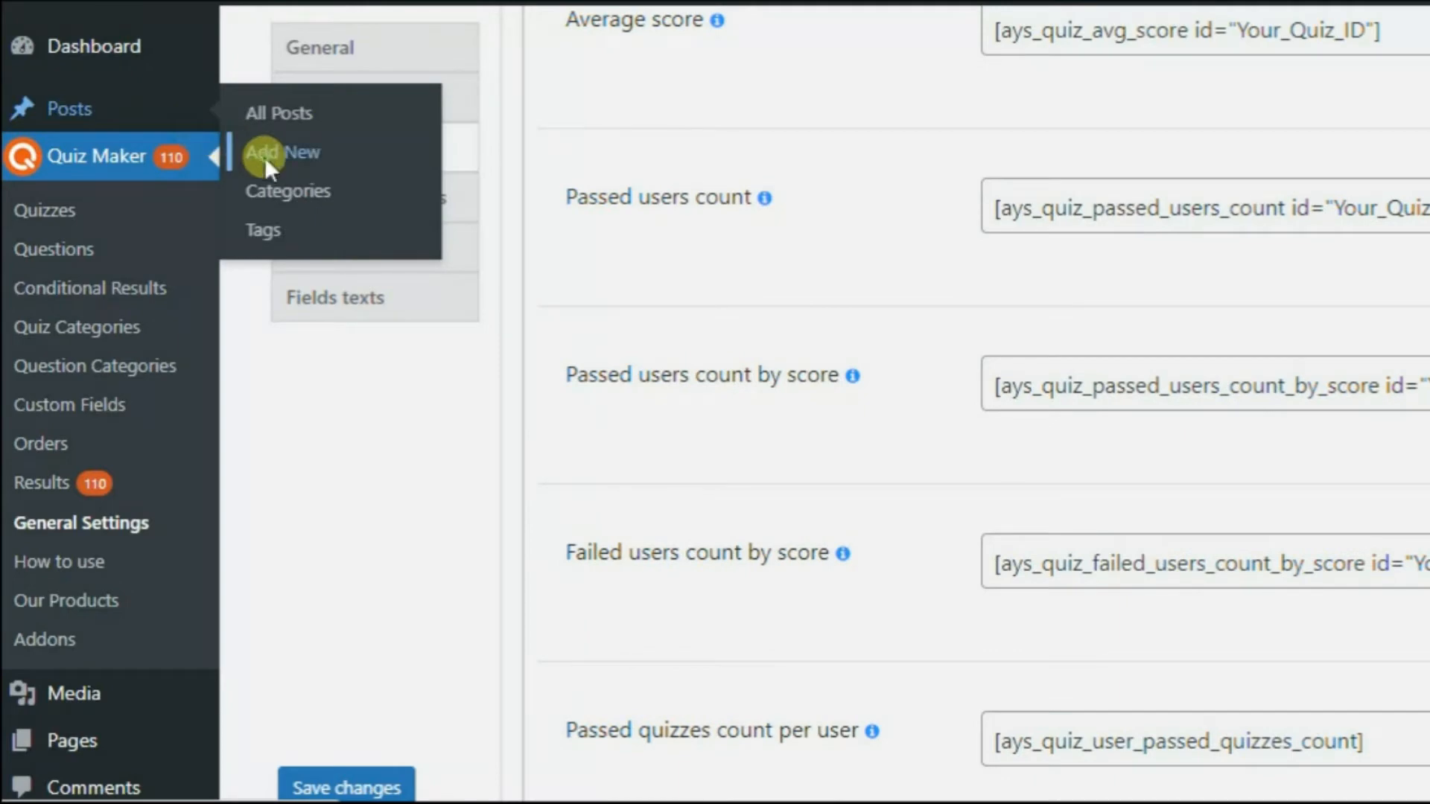
Create a post titled 'User Dashboard addon' with body [ays_quiz_advanced_user_dashboard].
{"action": "left_click", "coordinate": [282, 152]}
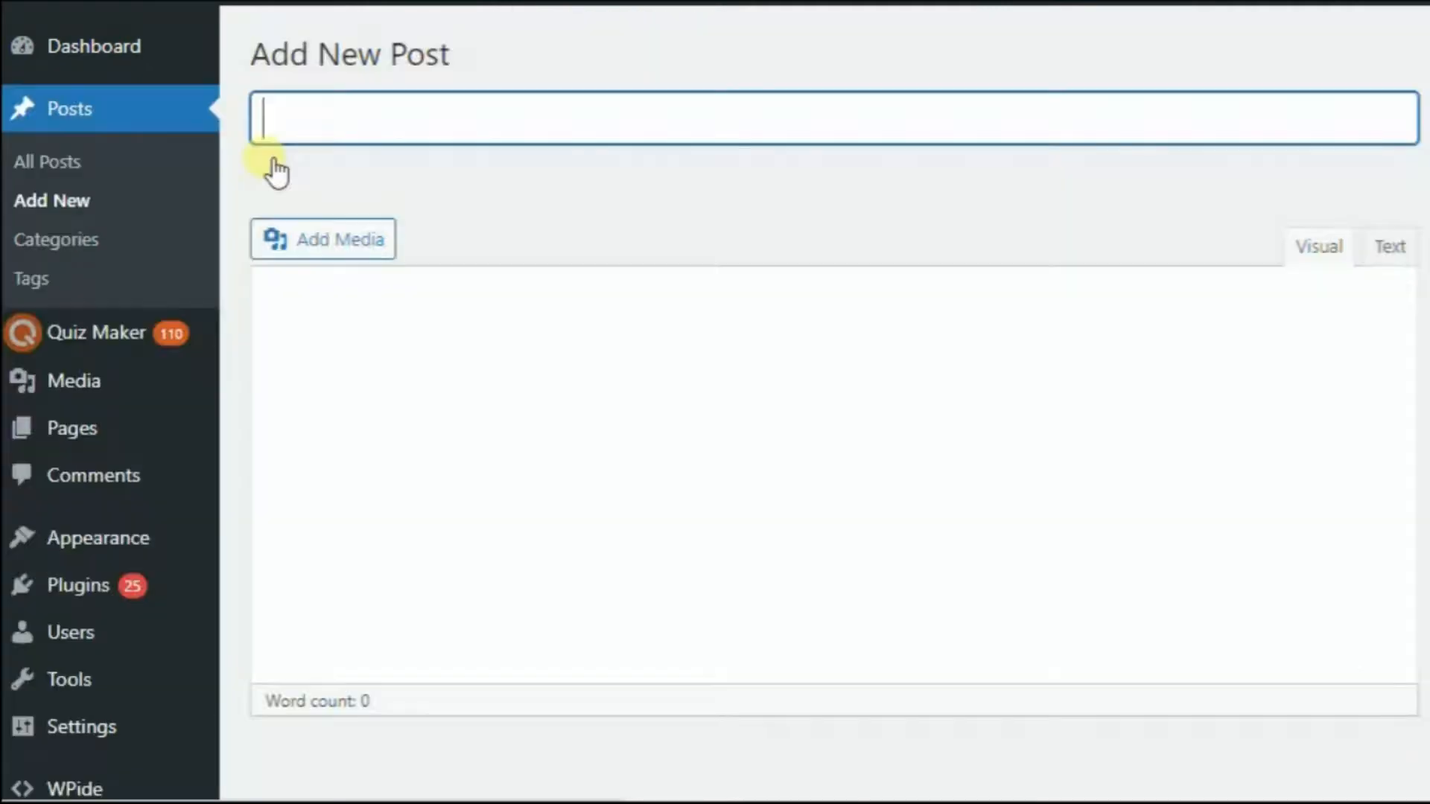
{"action": "type", "text": "User"}
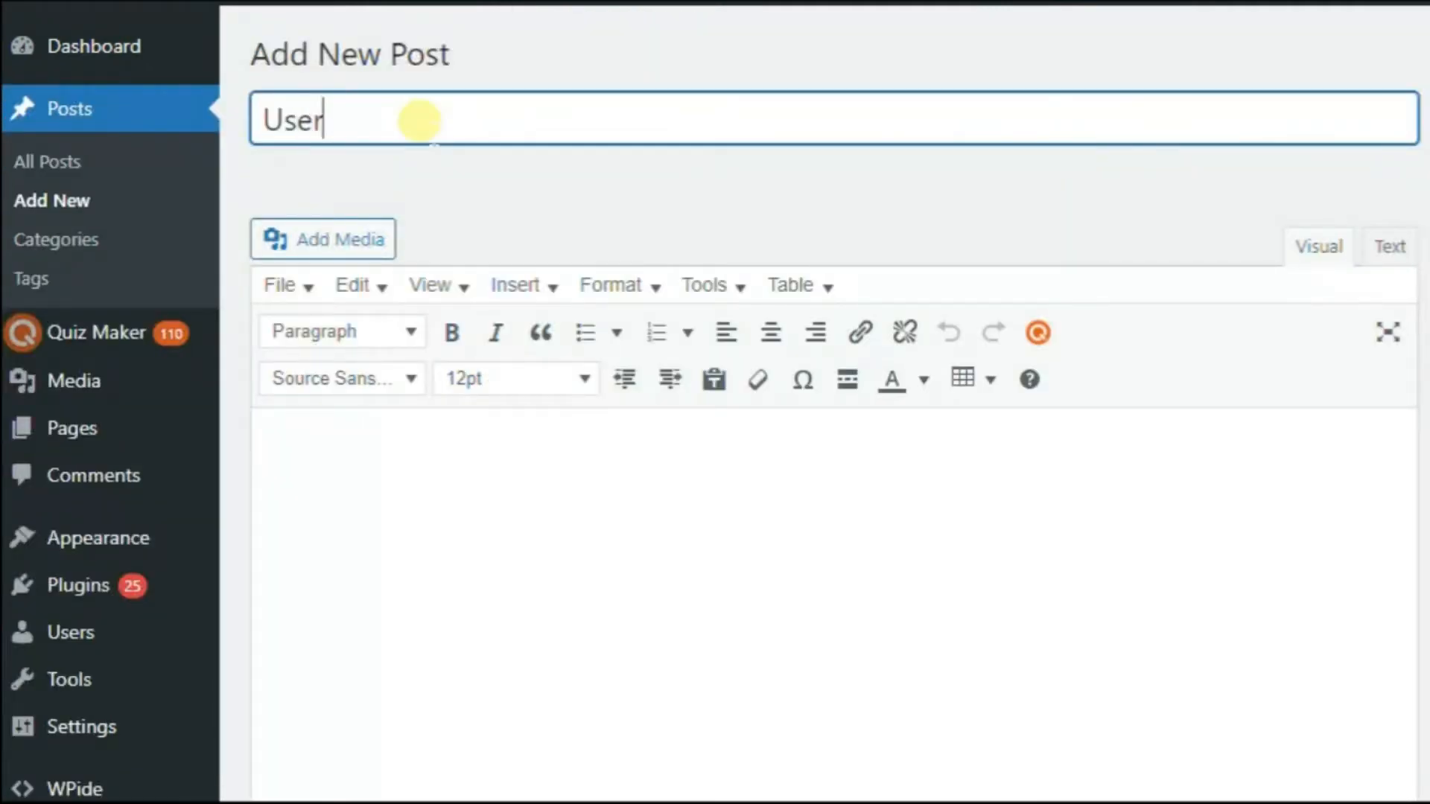
{"action": "type", "text": "Dash"}
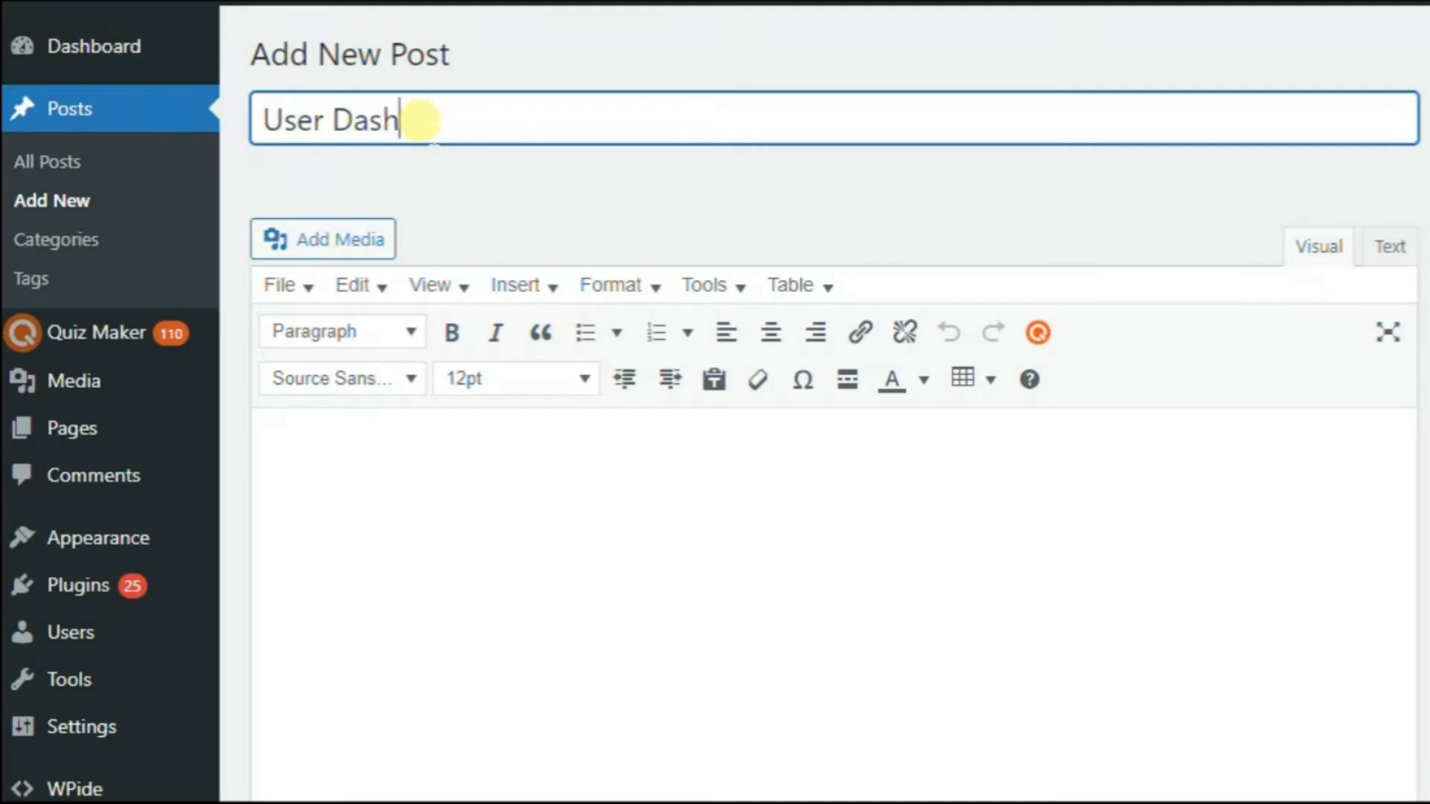
{"action": "type", "text": "board add"}
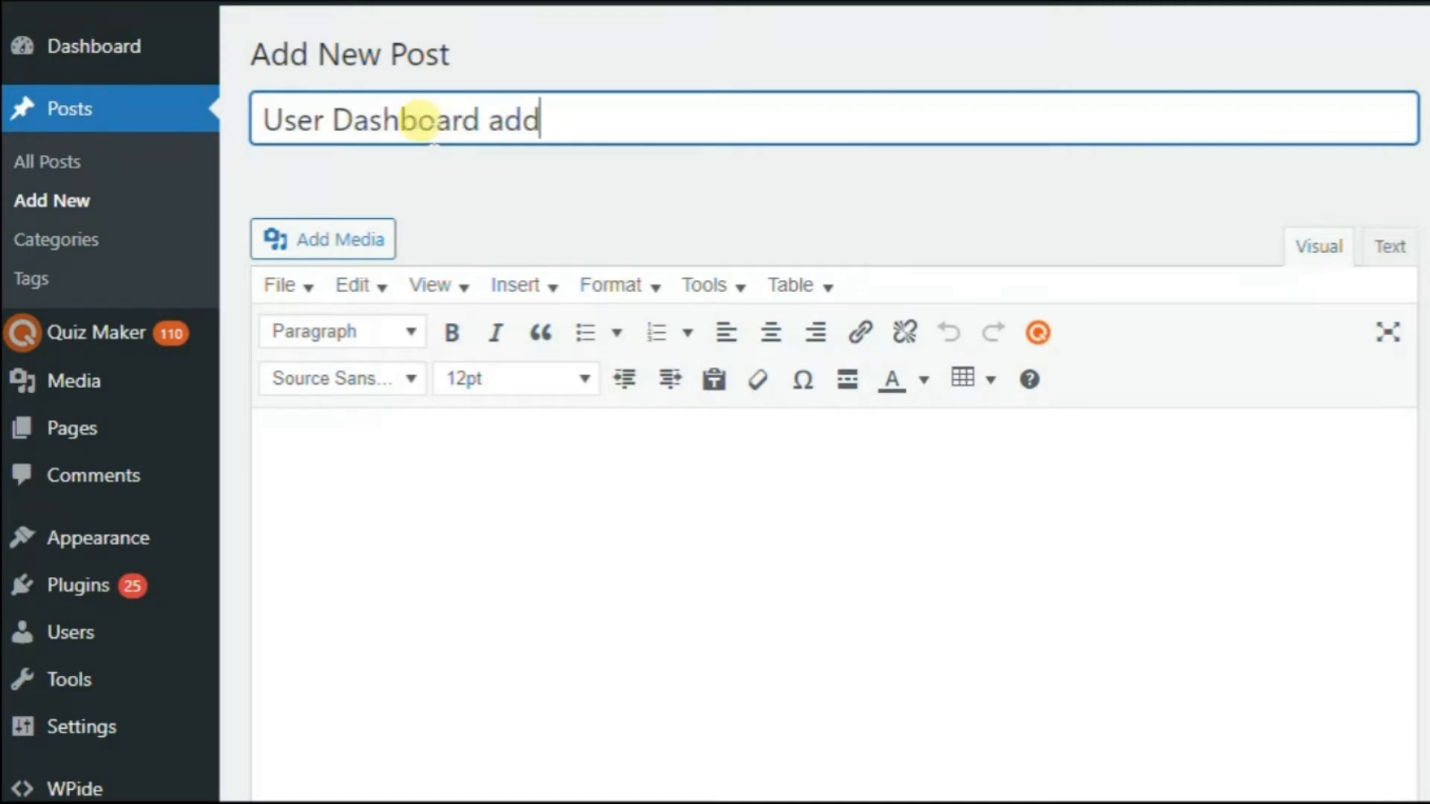
{"action": "type", "text": "on"}
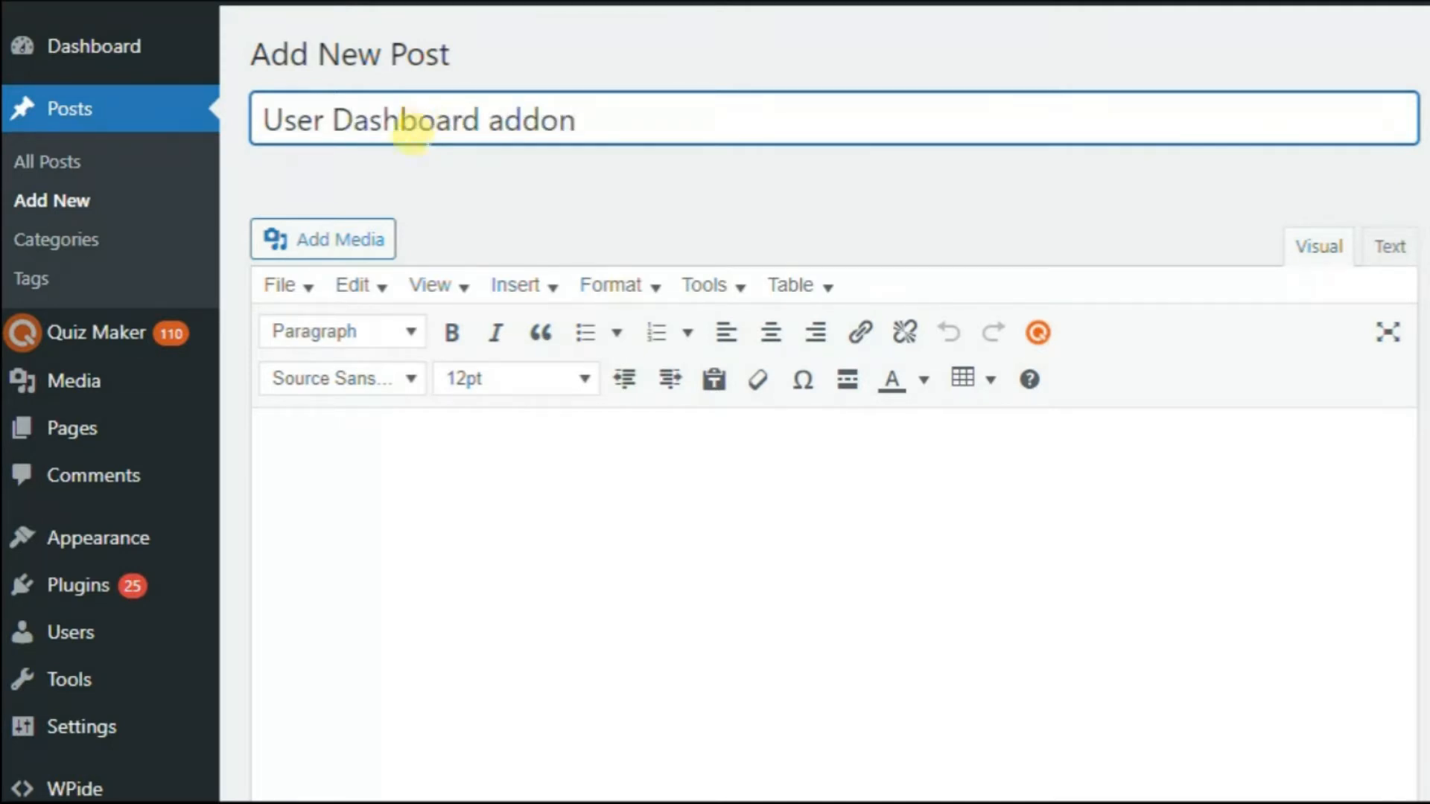
{"action": "type", "text": "[ays_quiz_advanced_user_dashboard]"}
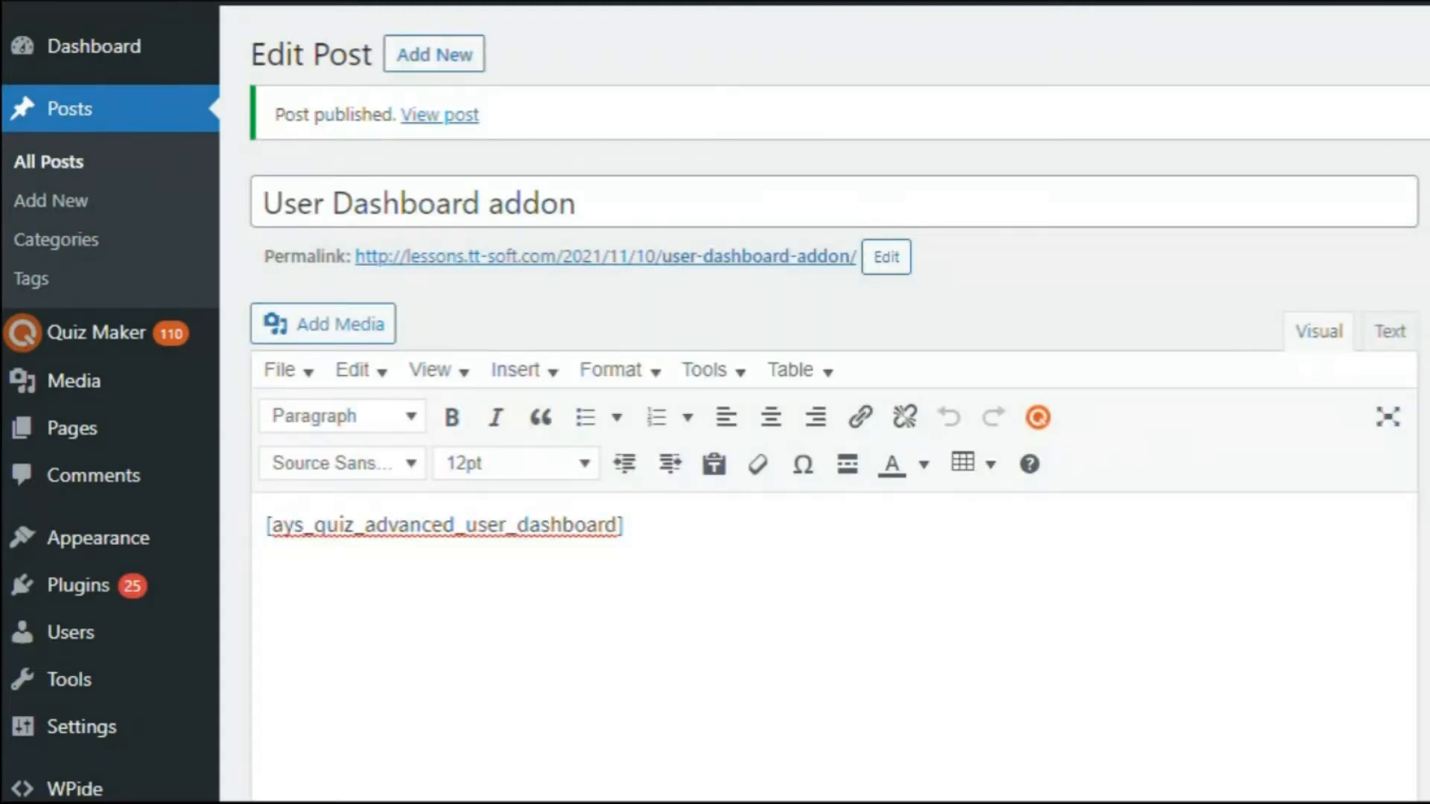
{"action": "mouse_move", "coordinate": [732, 323]}
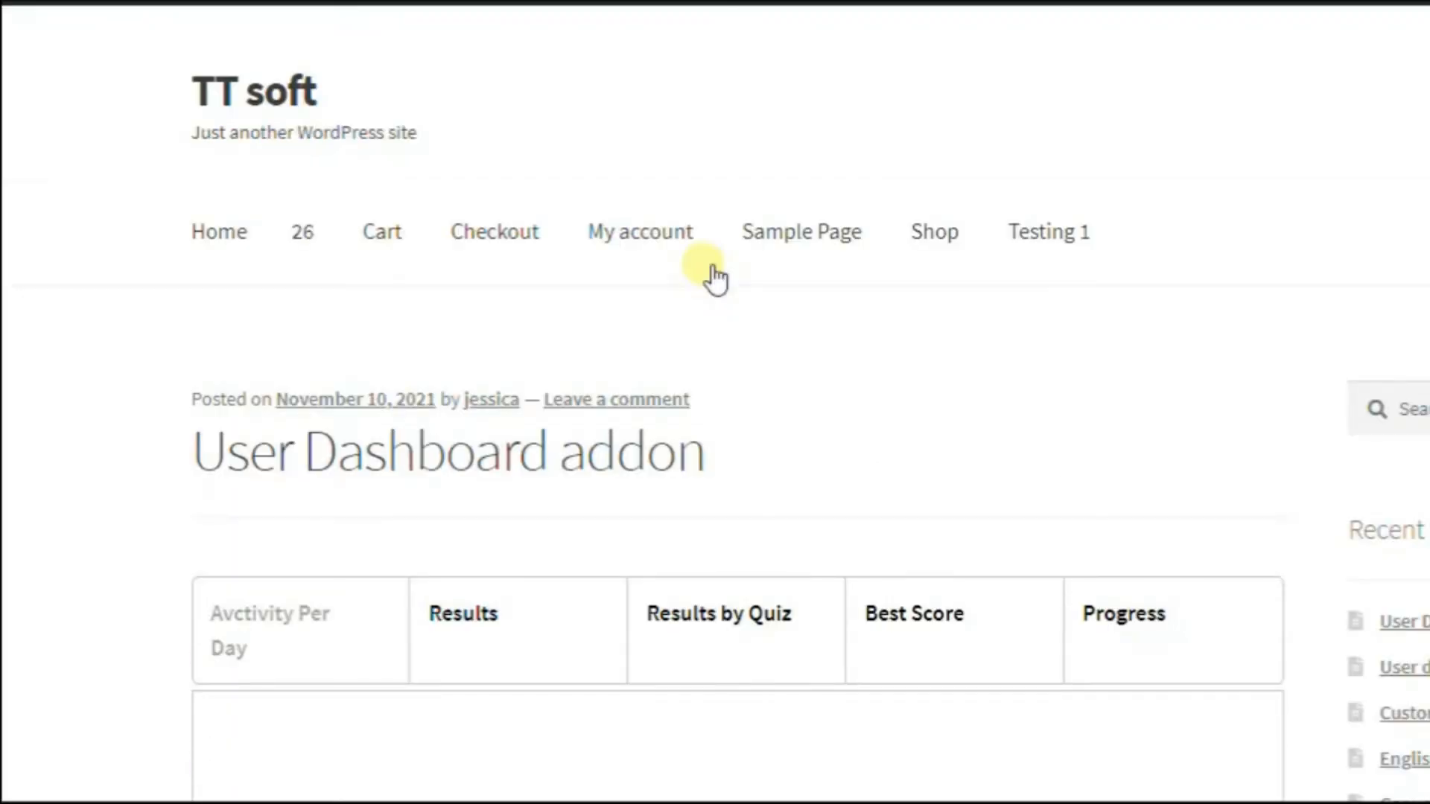
Scroll the live post to reveal the dashboard tabs and Activity Per Day chart.
{"action": "scroll", "scroll_direction": "down", "scroll_amount": 3}
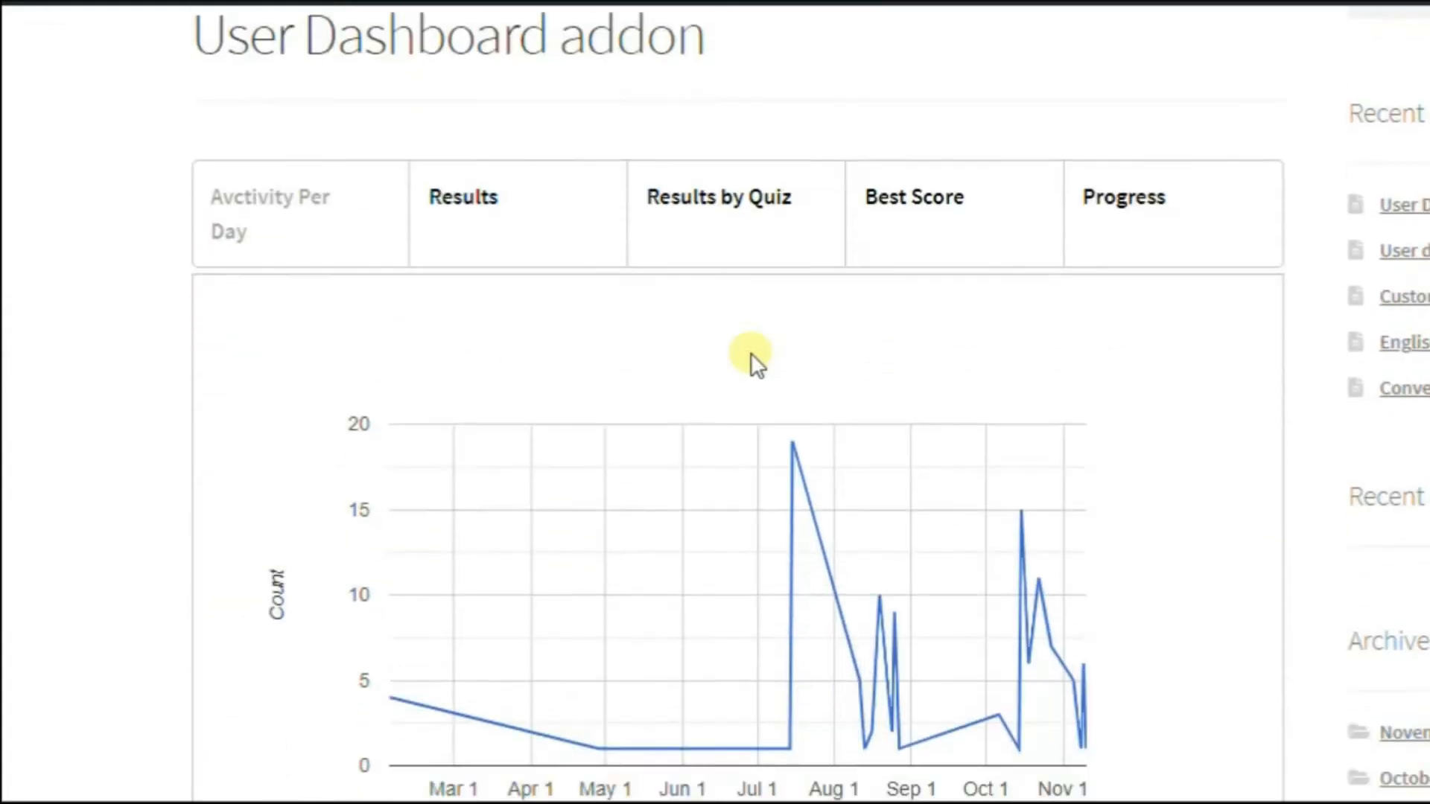
{"action": "scroll", "scroll_direction": "down", "scroll_amount": 3}
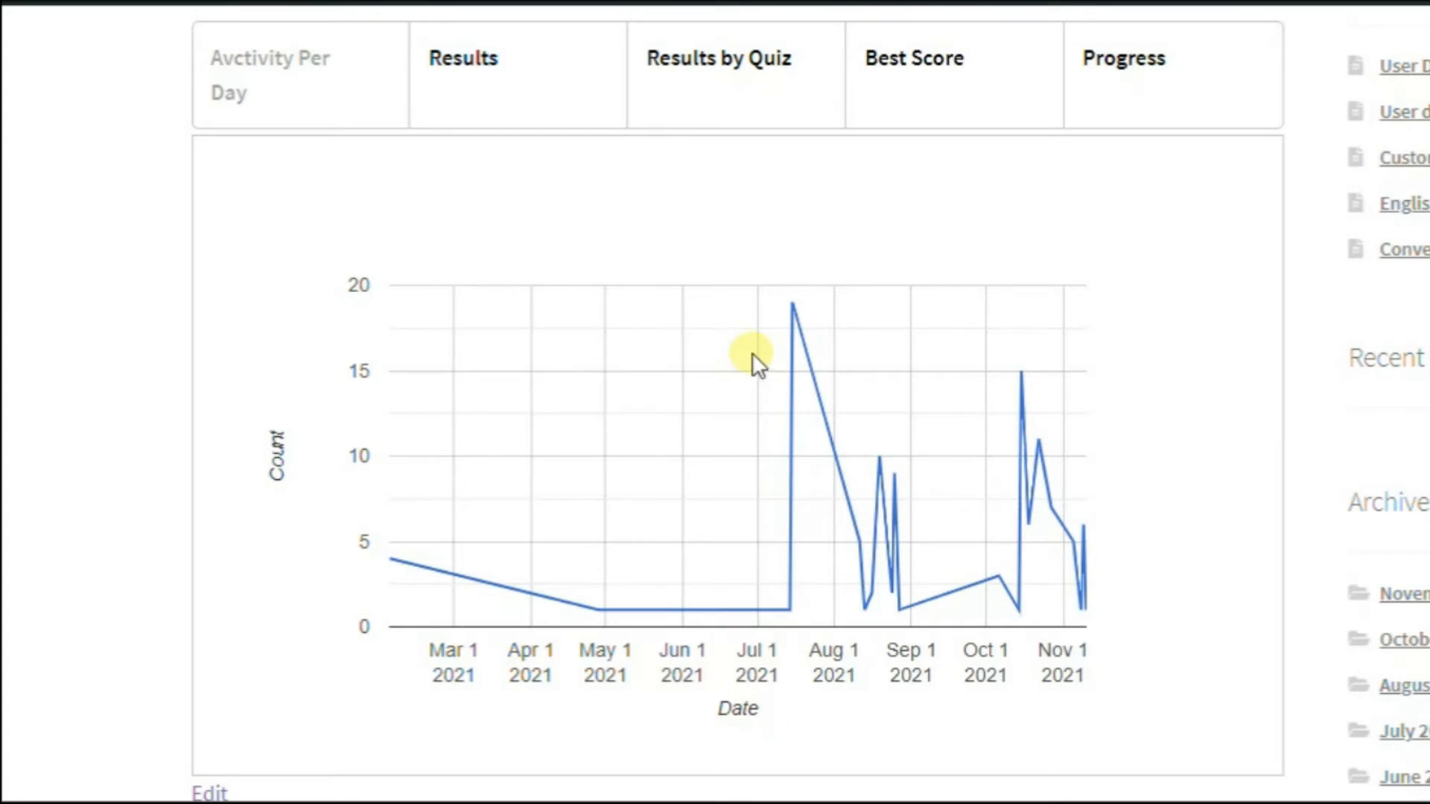
{"action": "mouse_move", "coordinate": [477, 70]}
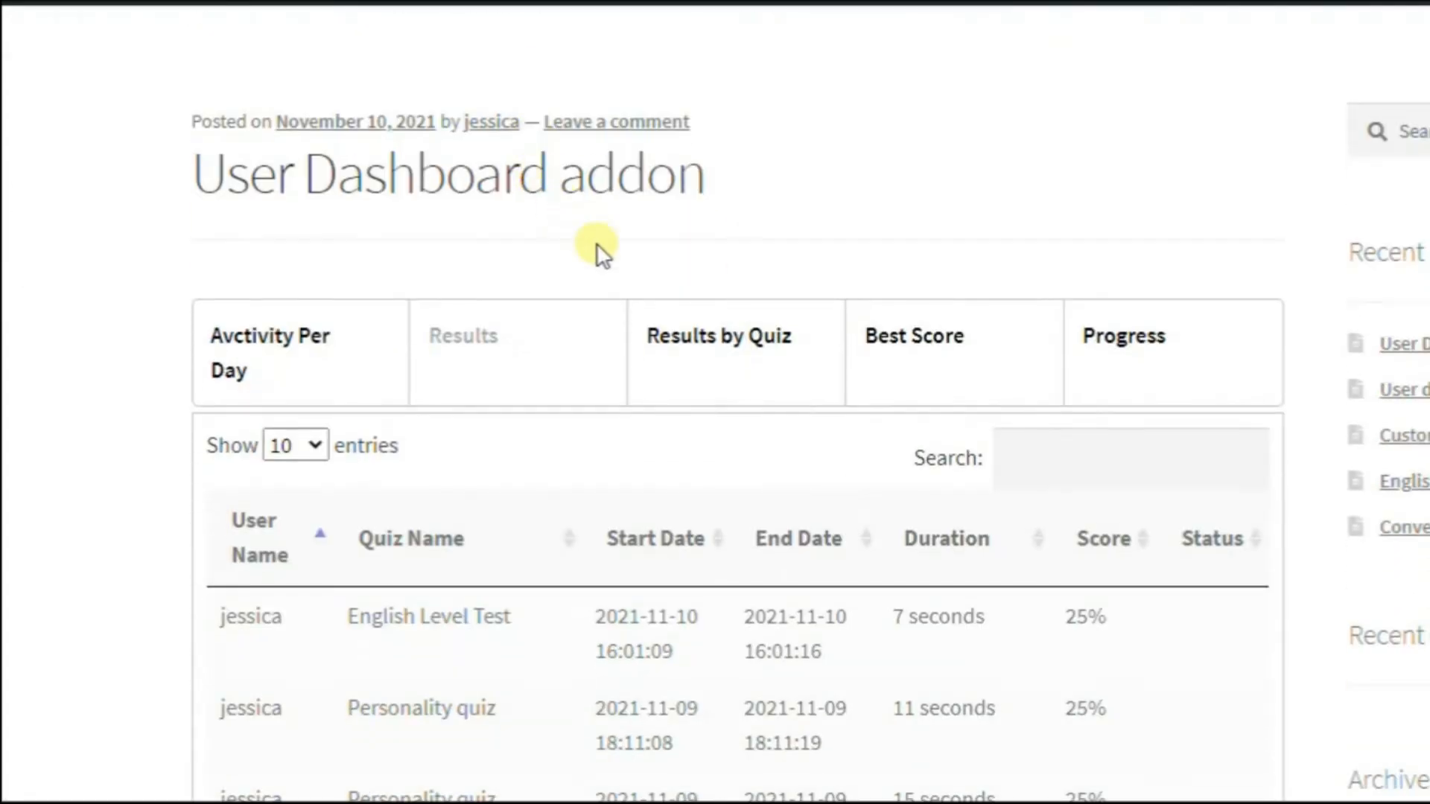
Show 50 entries per page in the Results table of quiz attempts.
{"action": "scroll", "scroll_direction": "down", "scroll_amount": 3}
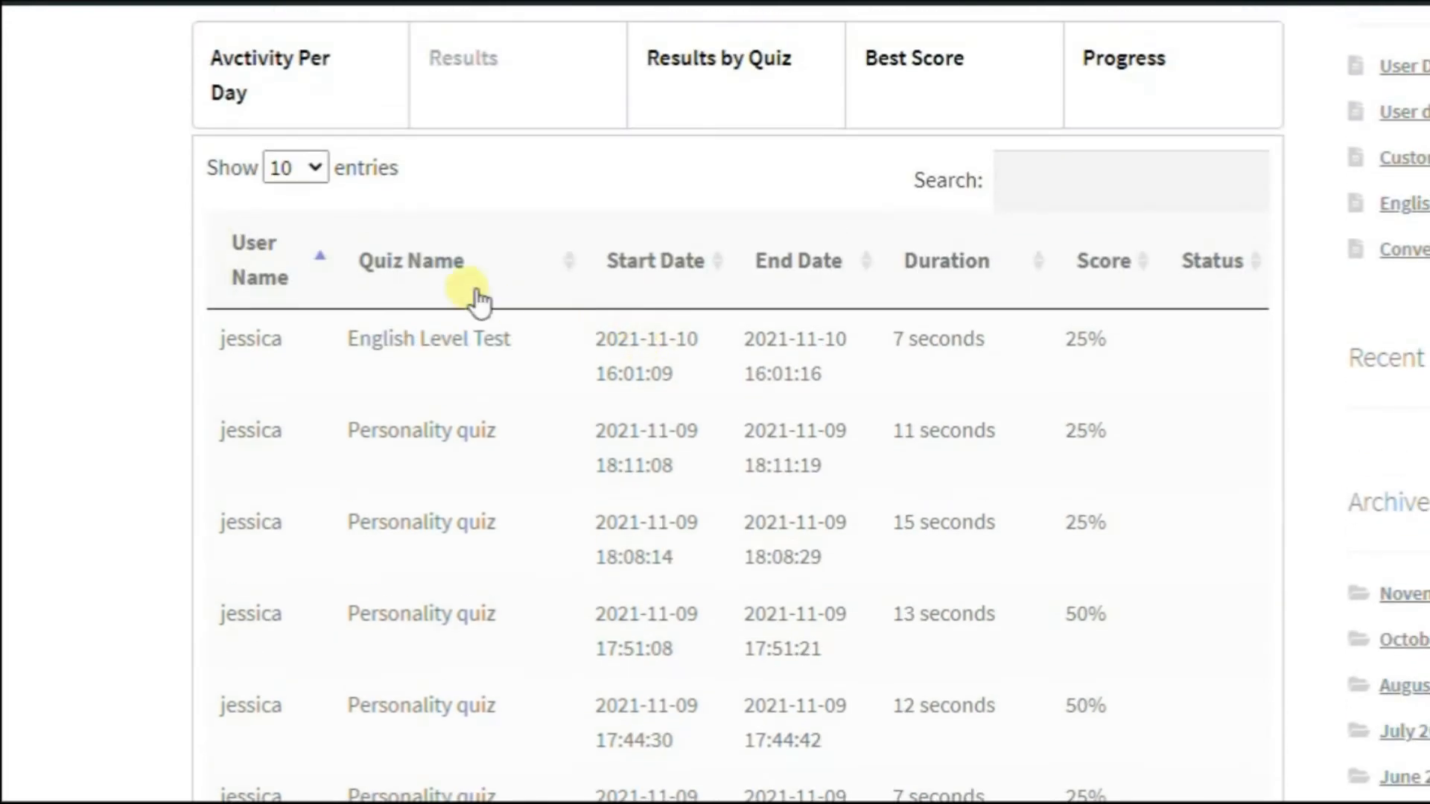
{"action": "mouse_move", "coordinate": [682, 274]}
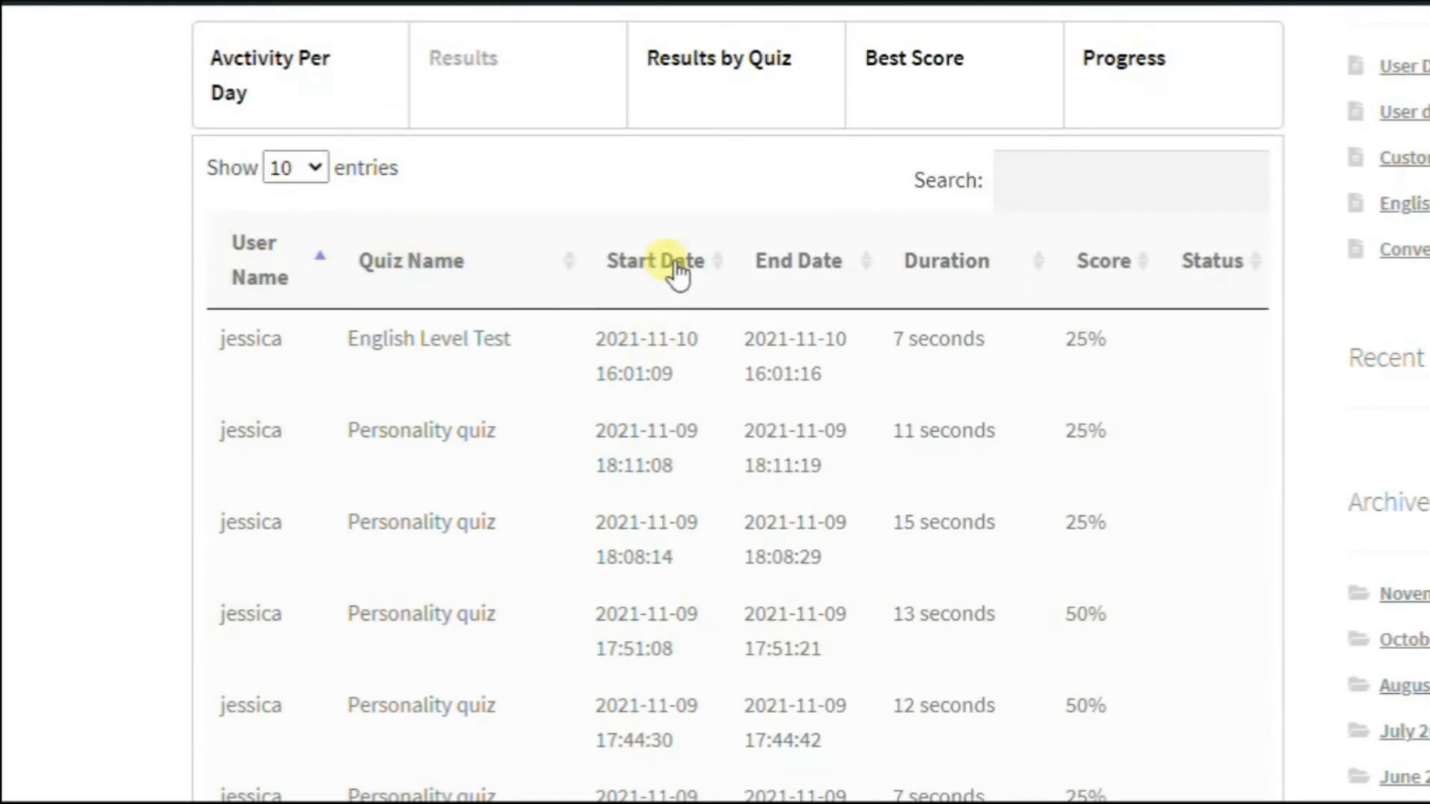
{"action": "mouse_move", "coordinate": [967, 271]}
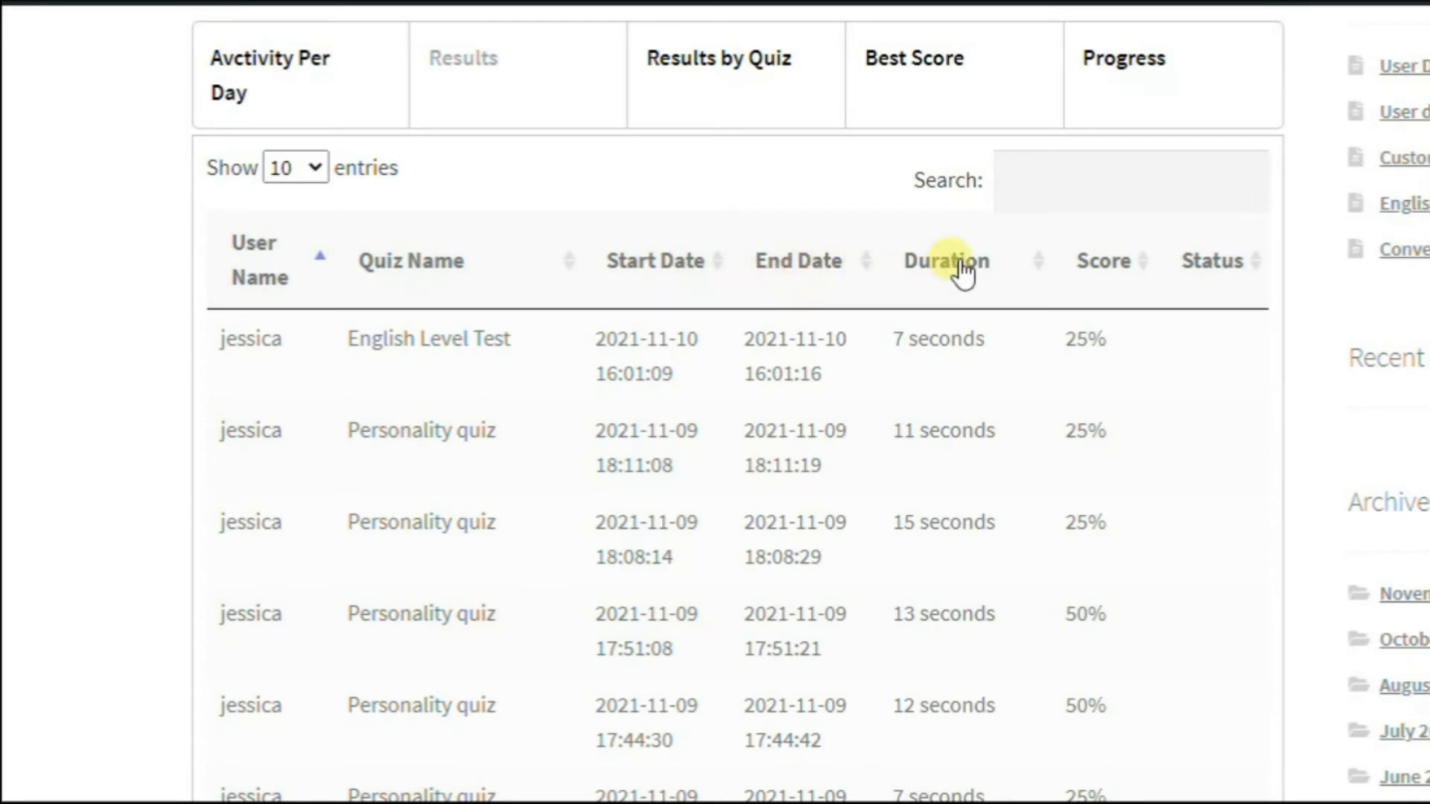
{"action": "mouse_move", "coordinate": [1219, 265]}
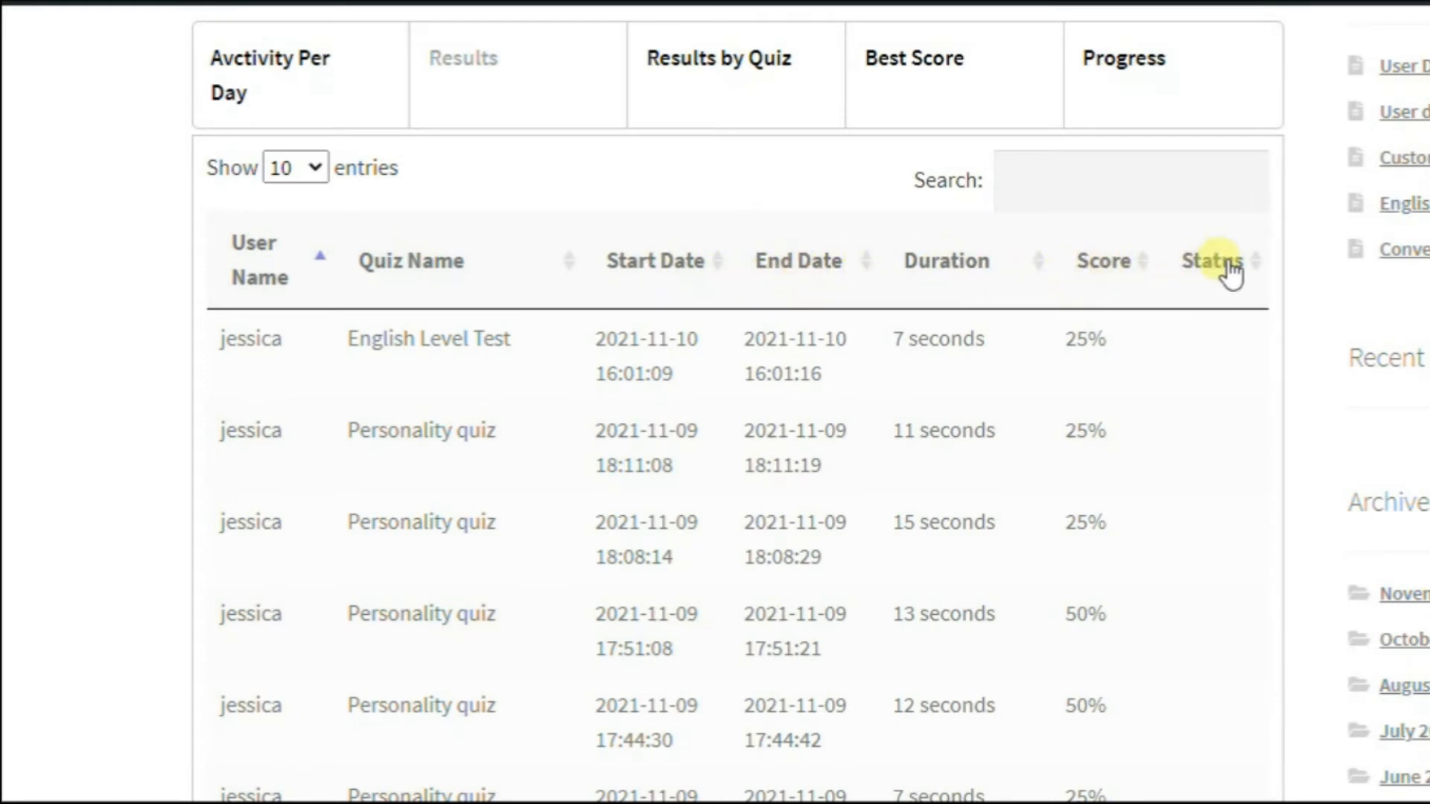
{"action": "scroll", "scroll_direction": "down", "scroll_amount": 3}
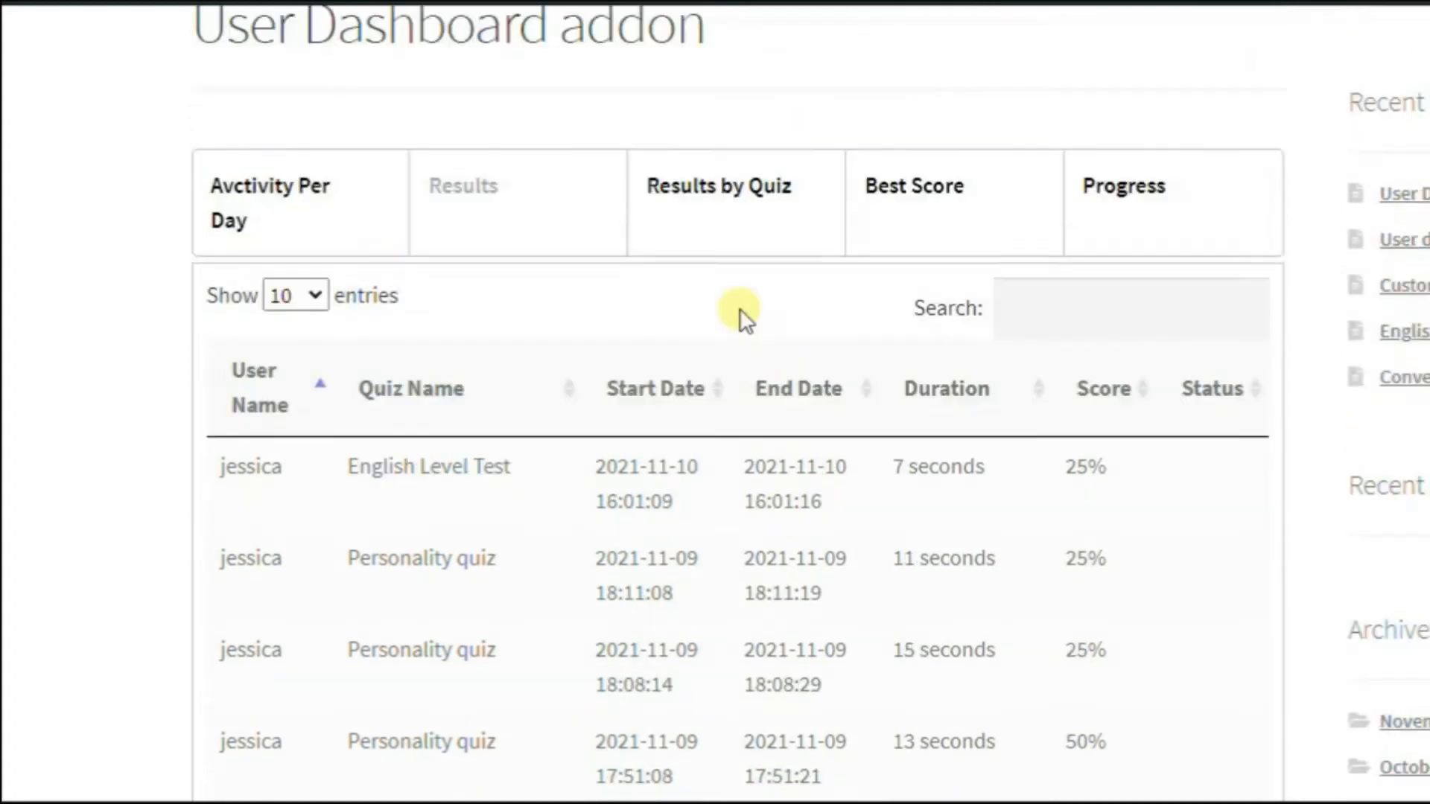
{"action": "left_click", "coordinate": [295, 293]}
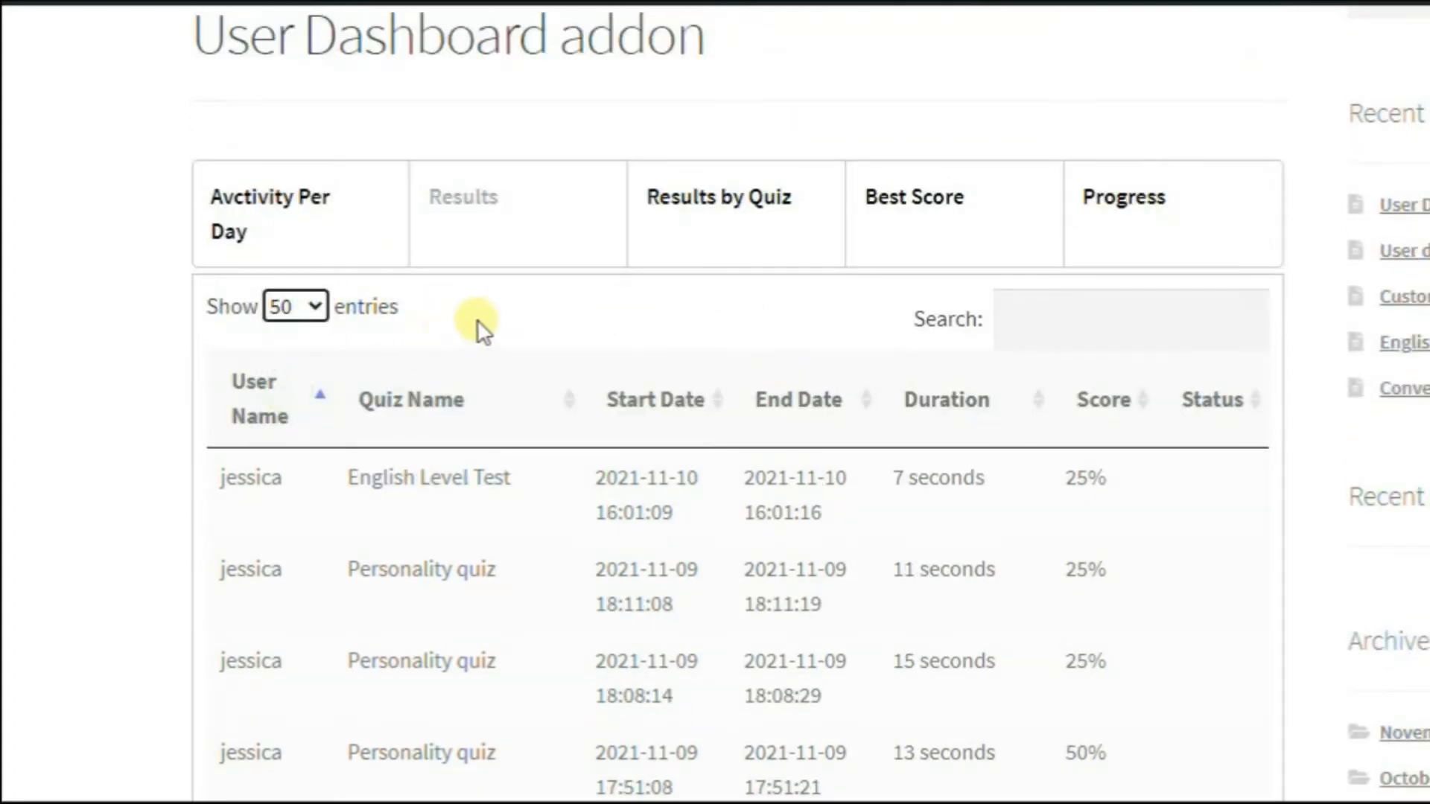
{"action": "scroll", "scroll_direction": "down", "scroll_amount": 3}
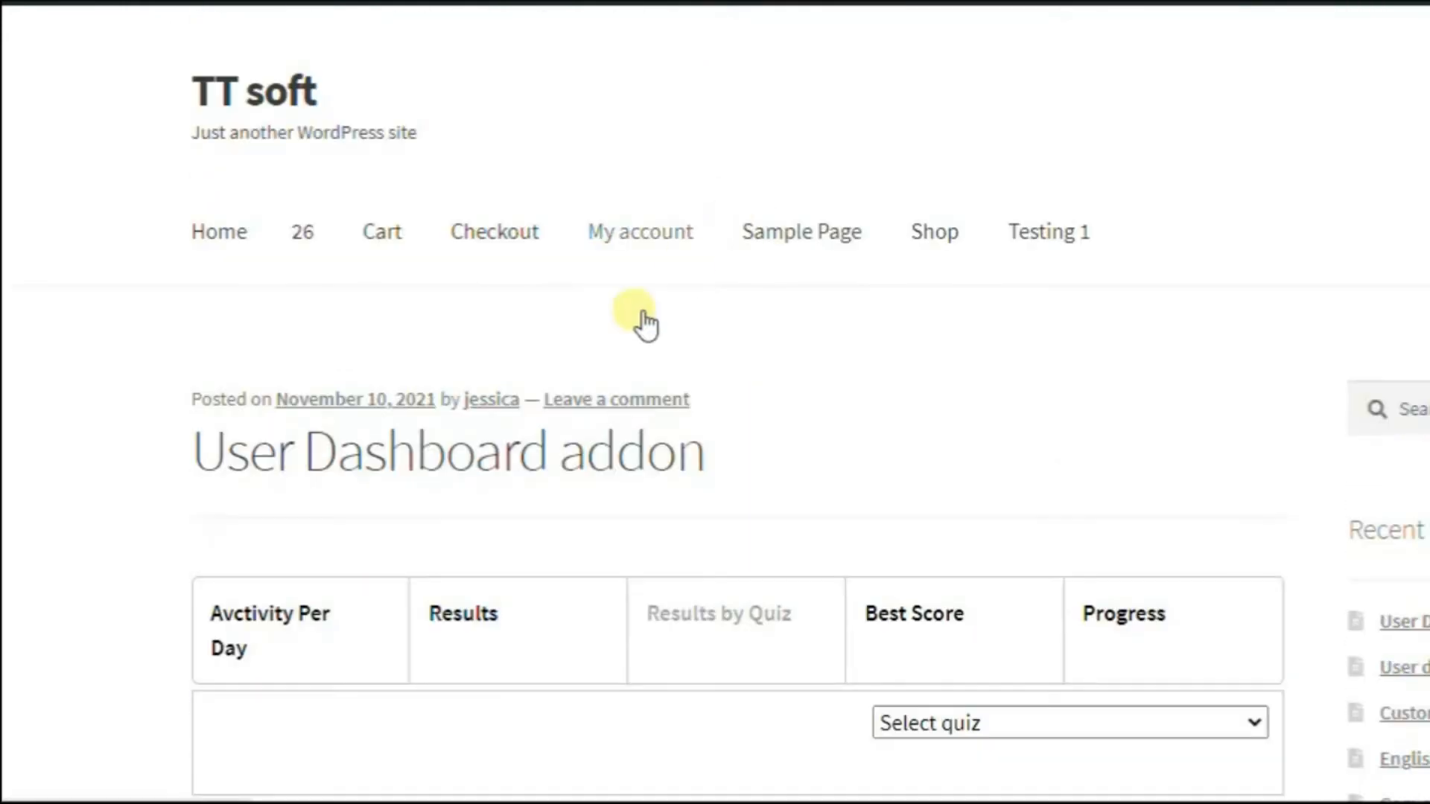
Filter Results by Quiz to English Exam and scroll its six attempts horizontally.
{"action": "left_click", "coordinate": [1069, 724]}
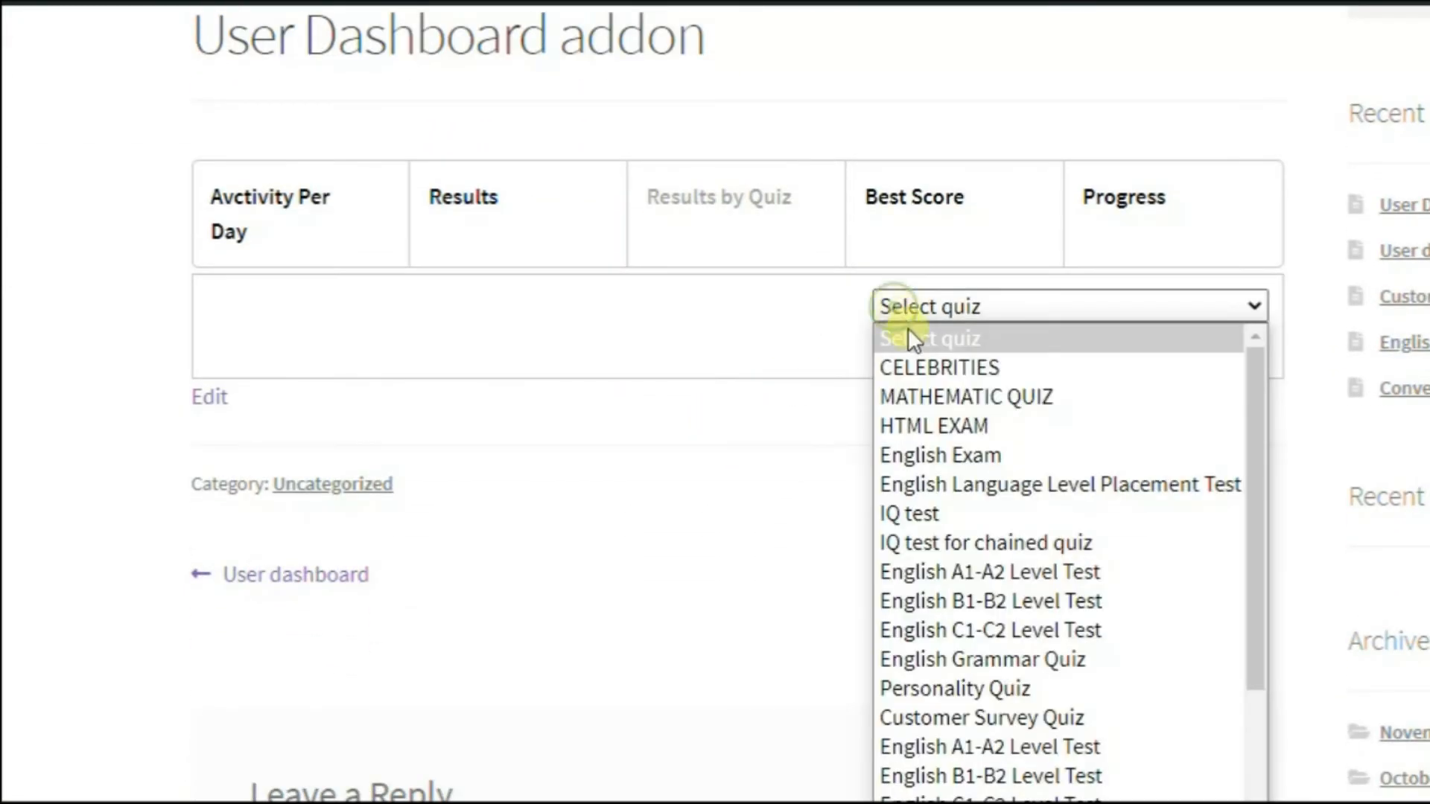
{"action": "left_click", "coordinate": [938, 456]}
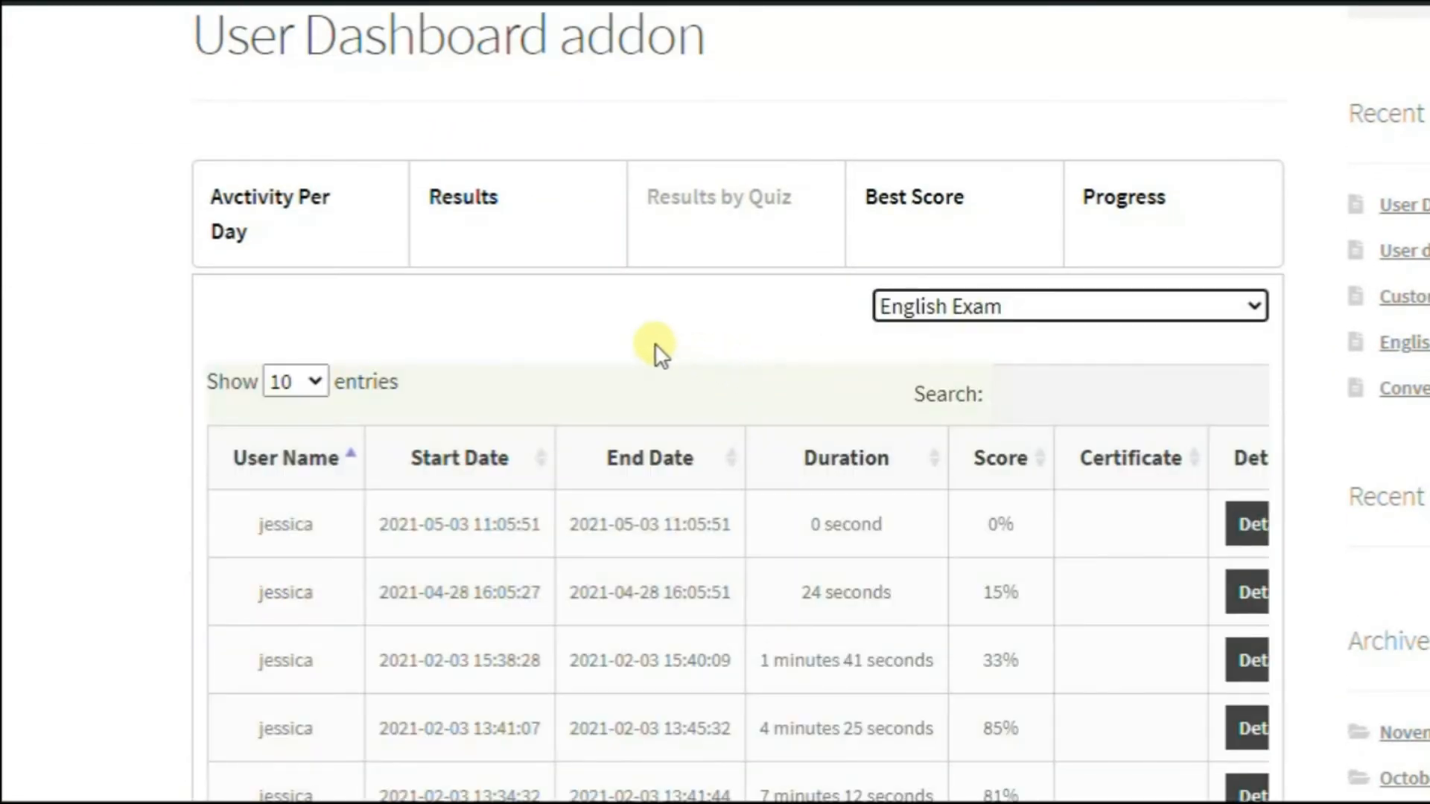
{"action": "scroll", "scroll_direction": "down", "scroll_amount": 3}
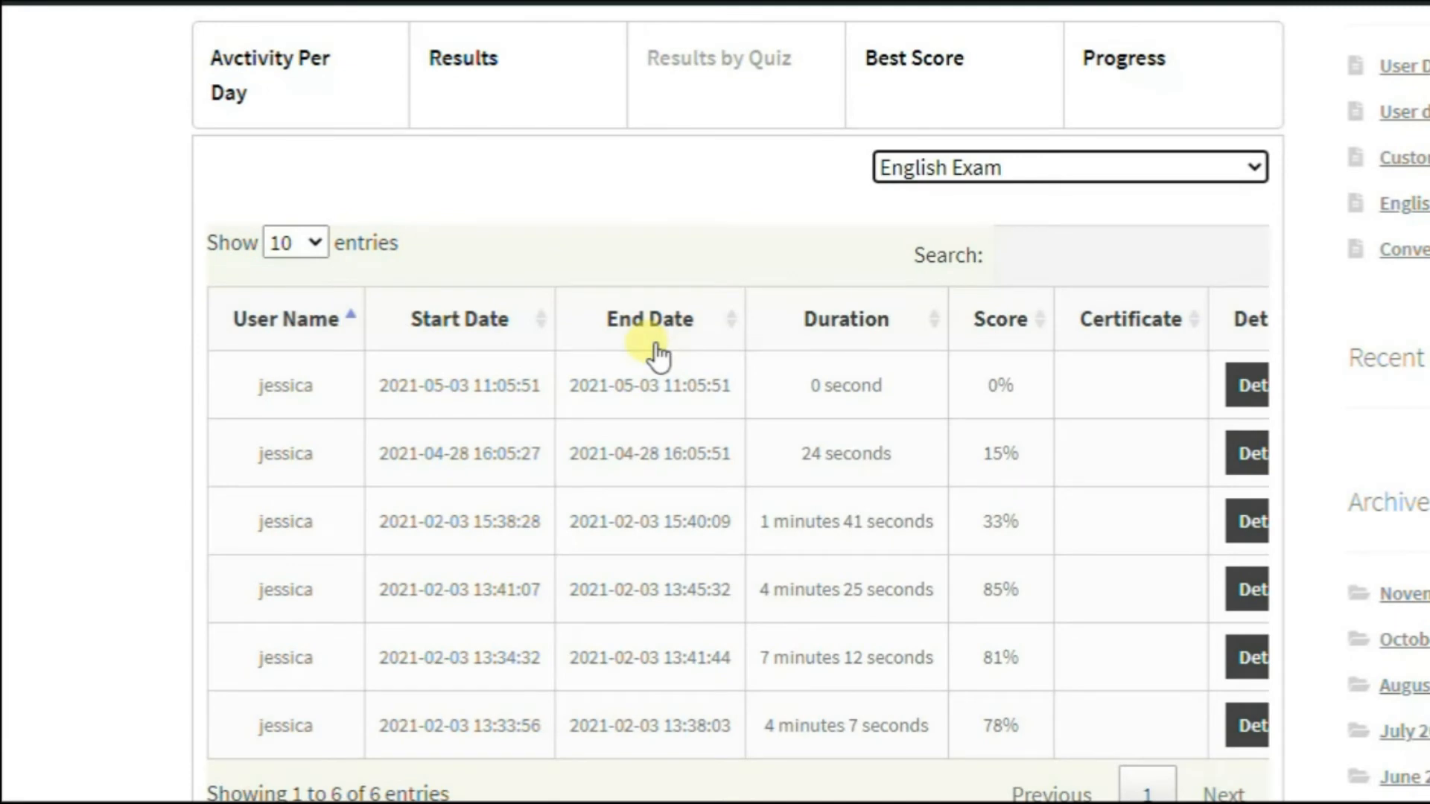
{"action": "scroll", "scroll_direction": "down", "scroll_amount": 3}
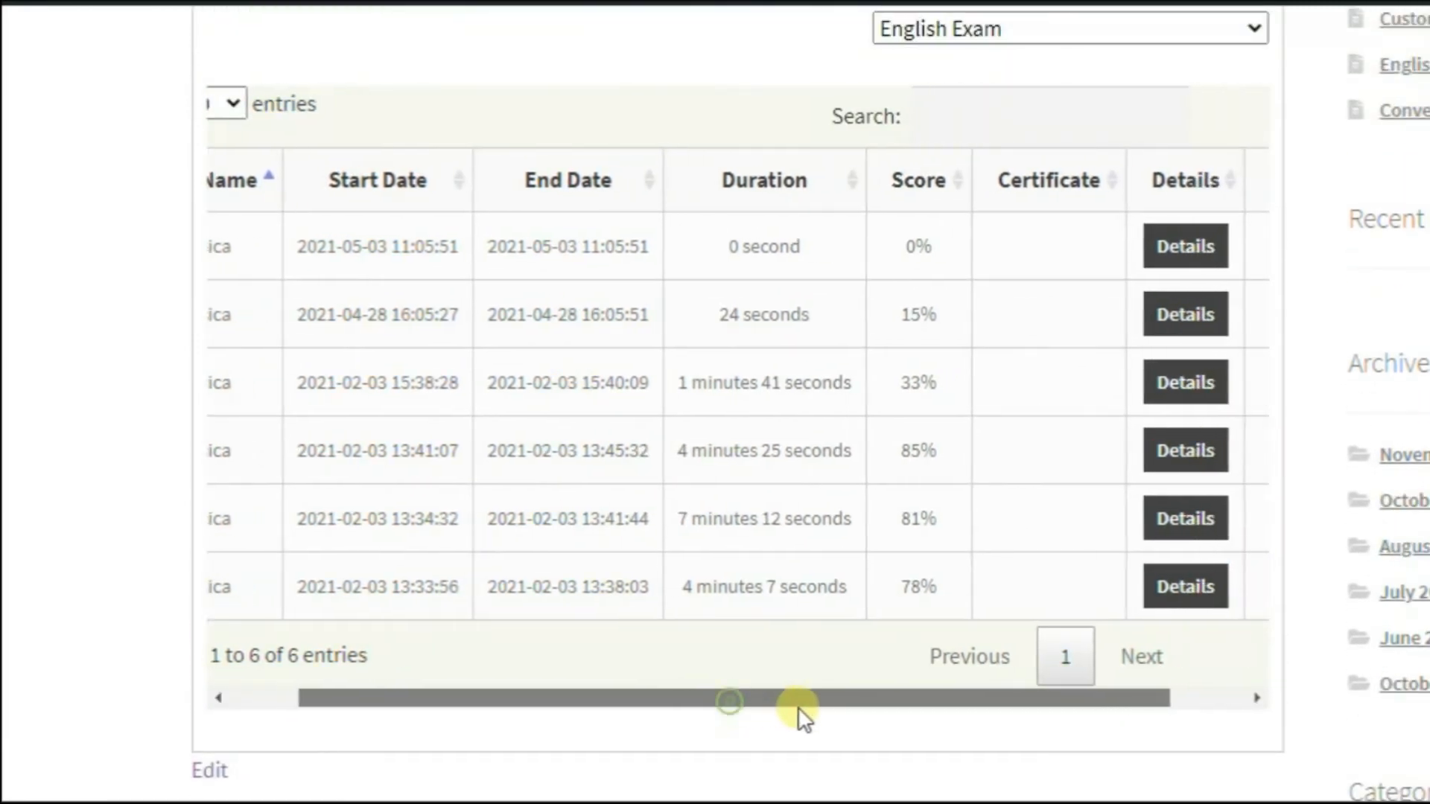
{"action": "left_click_drag", "start_coordinate": [799, 697], "coordinate": [588, 697]}
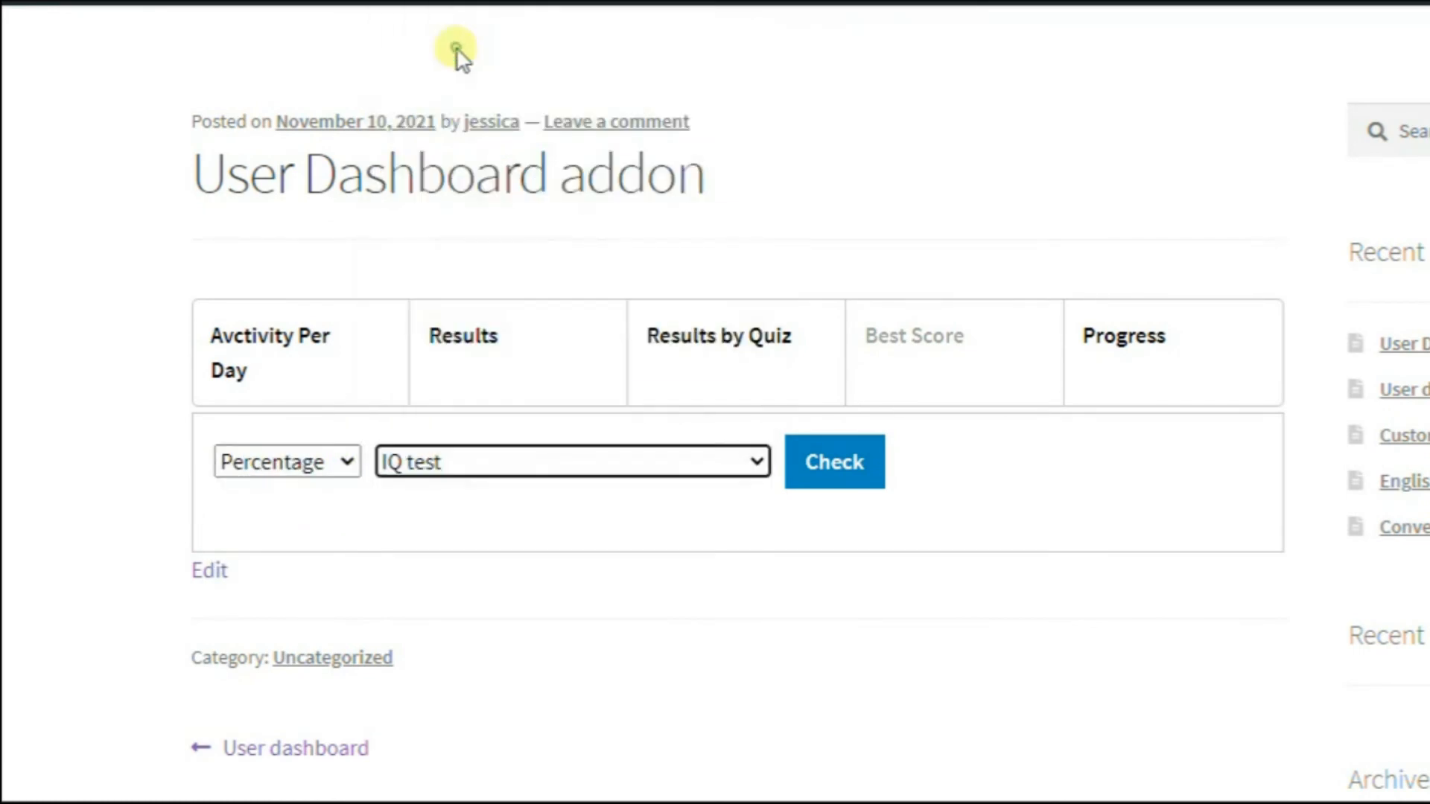
Check the best percentage score for IQ test, reporting 100%.
{"action": "left_click", "coordinate": [831, 462]}
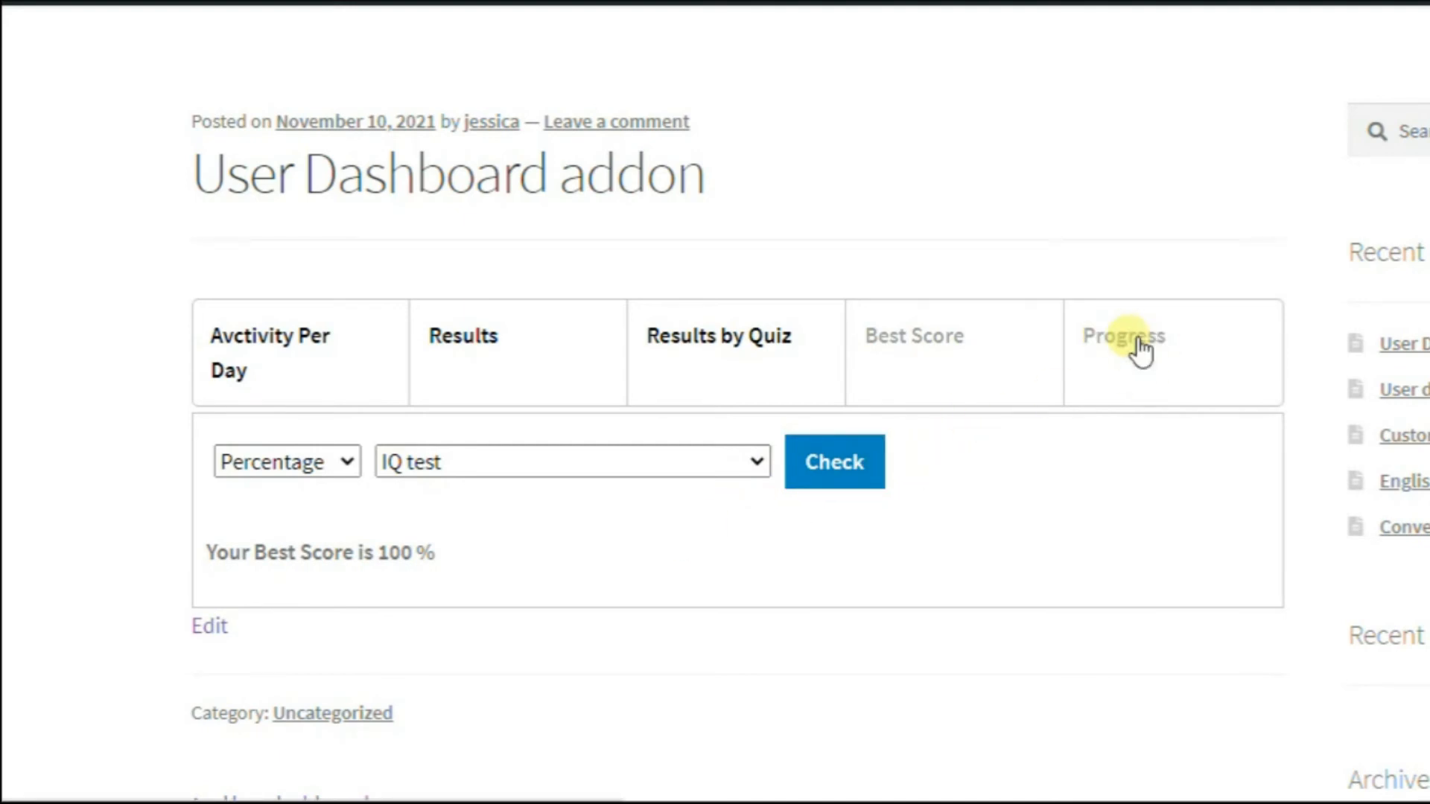
Chart Progress by Score for IQ test, peaking at 100.
{"action": "left_click", "coordinate": [315, 600]}
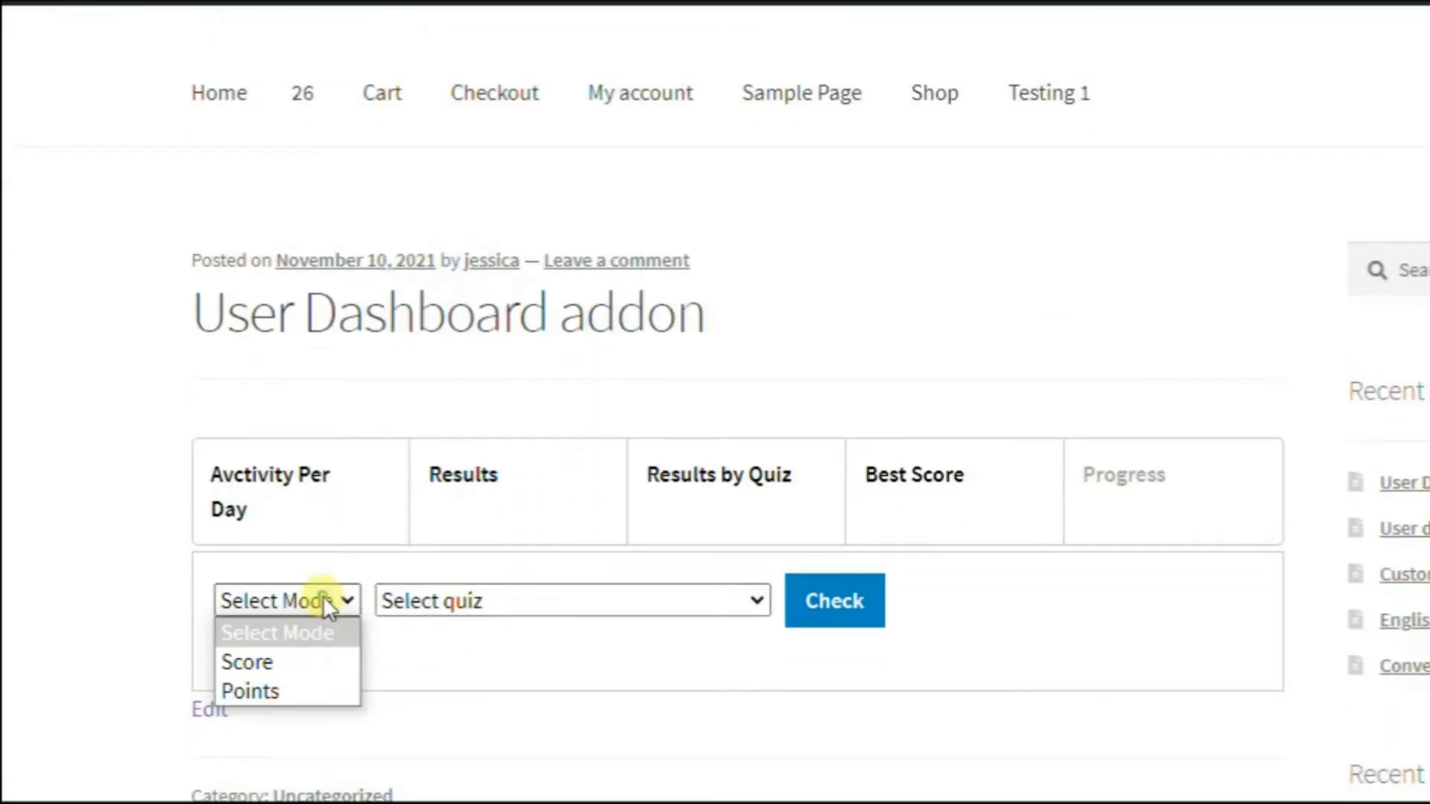
{"action": "left_click", "coordinate": [572, 600]}
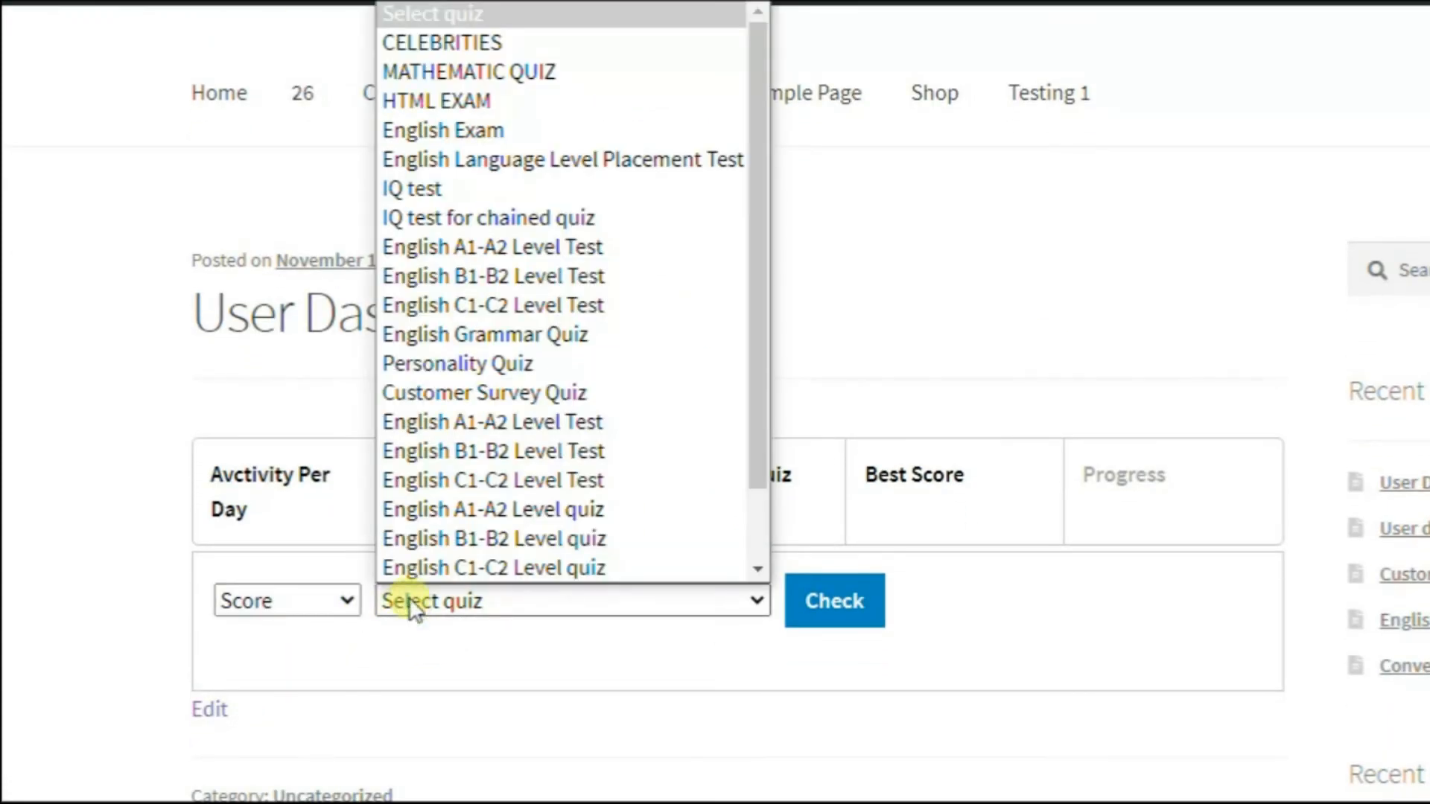
{"action": "left_click", "coordinate": [411, 189]}
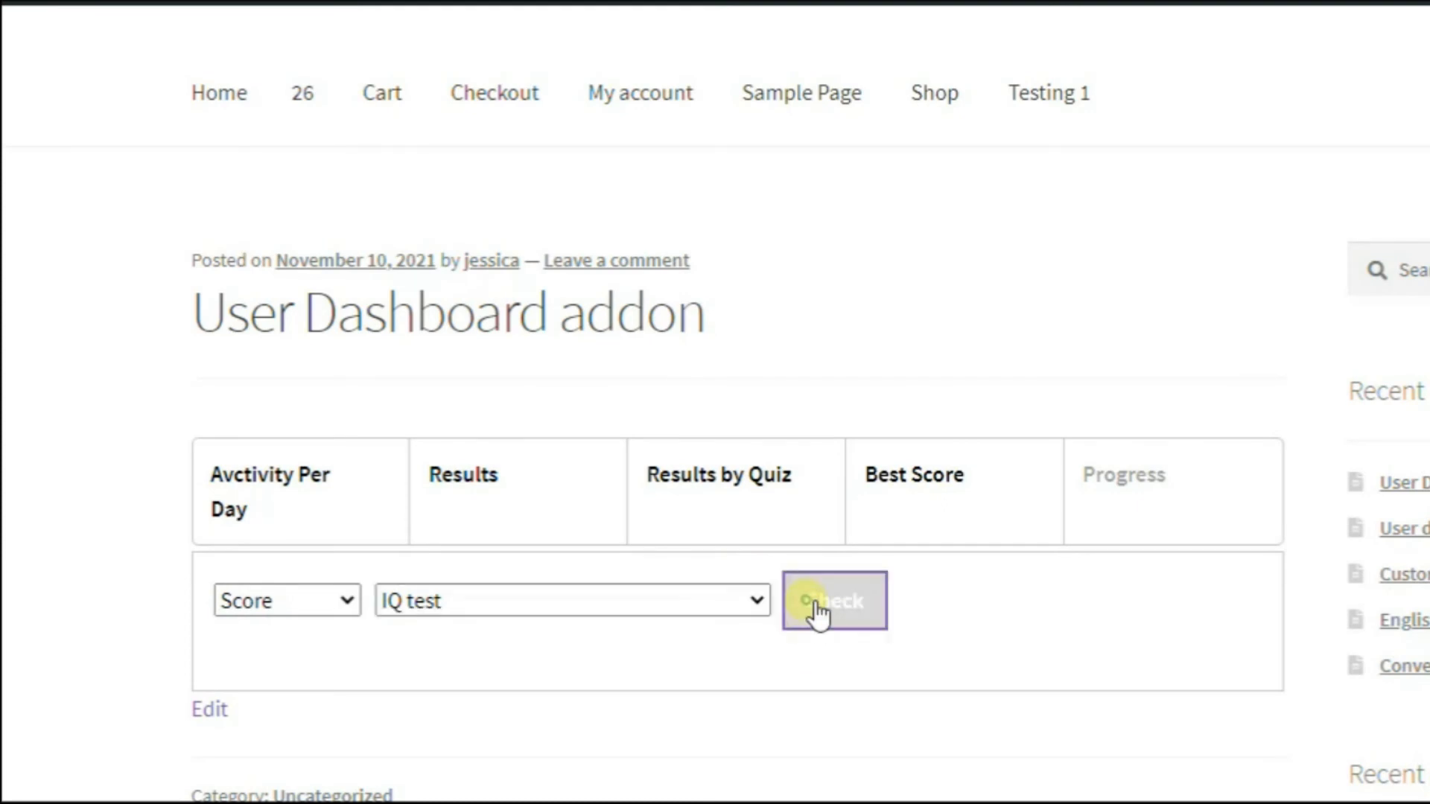
{"action": "left_click", "coordinate": [828, 604]}
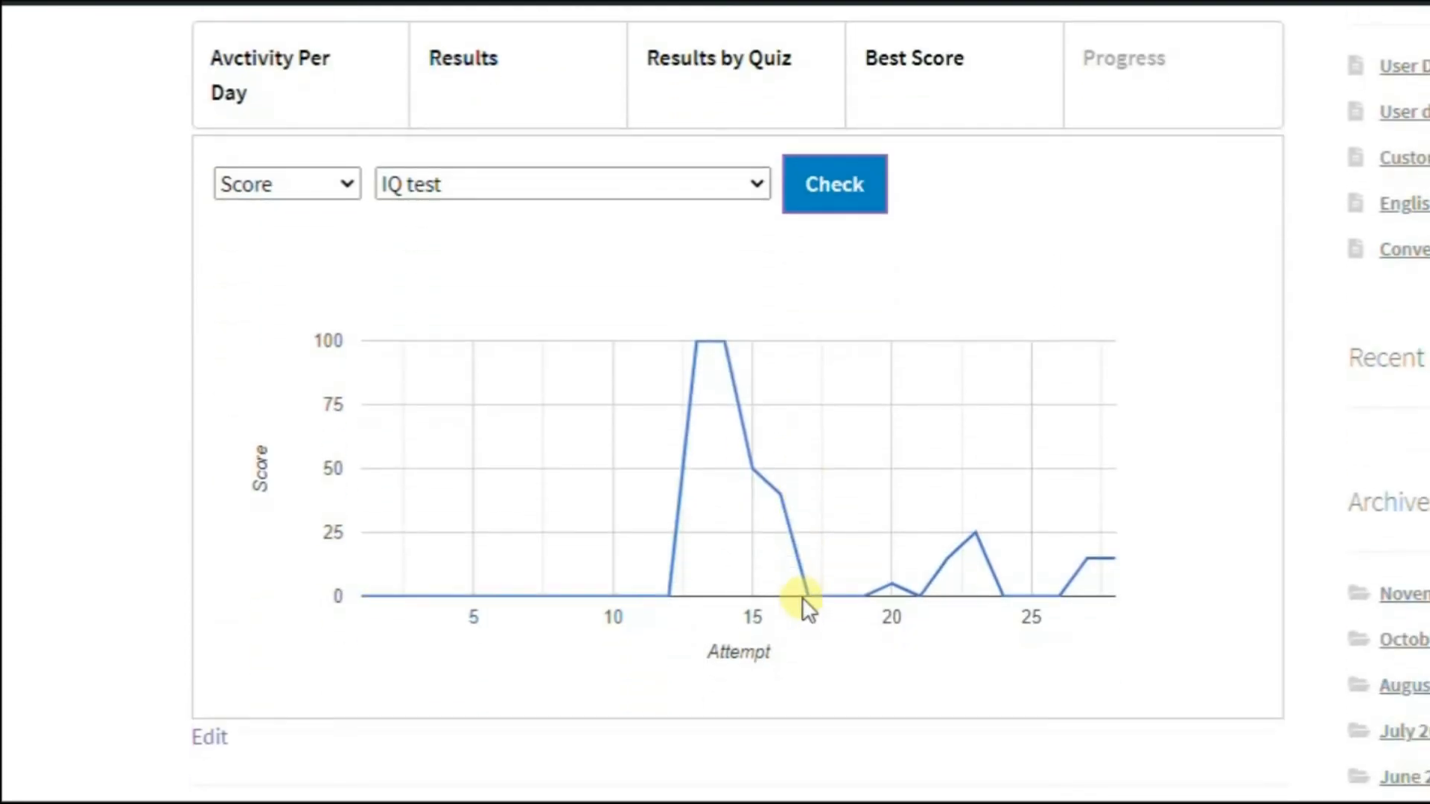
{"action": "mouse_move", "coordinate": [797, 602]}
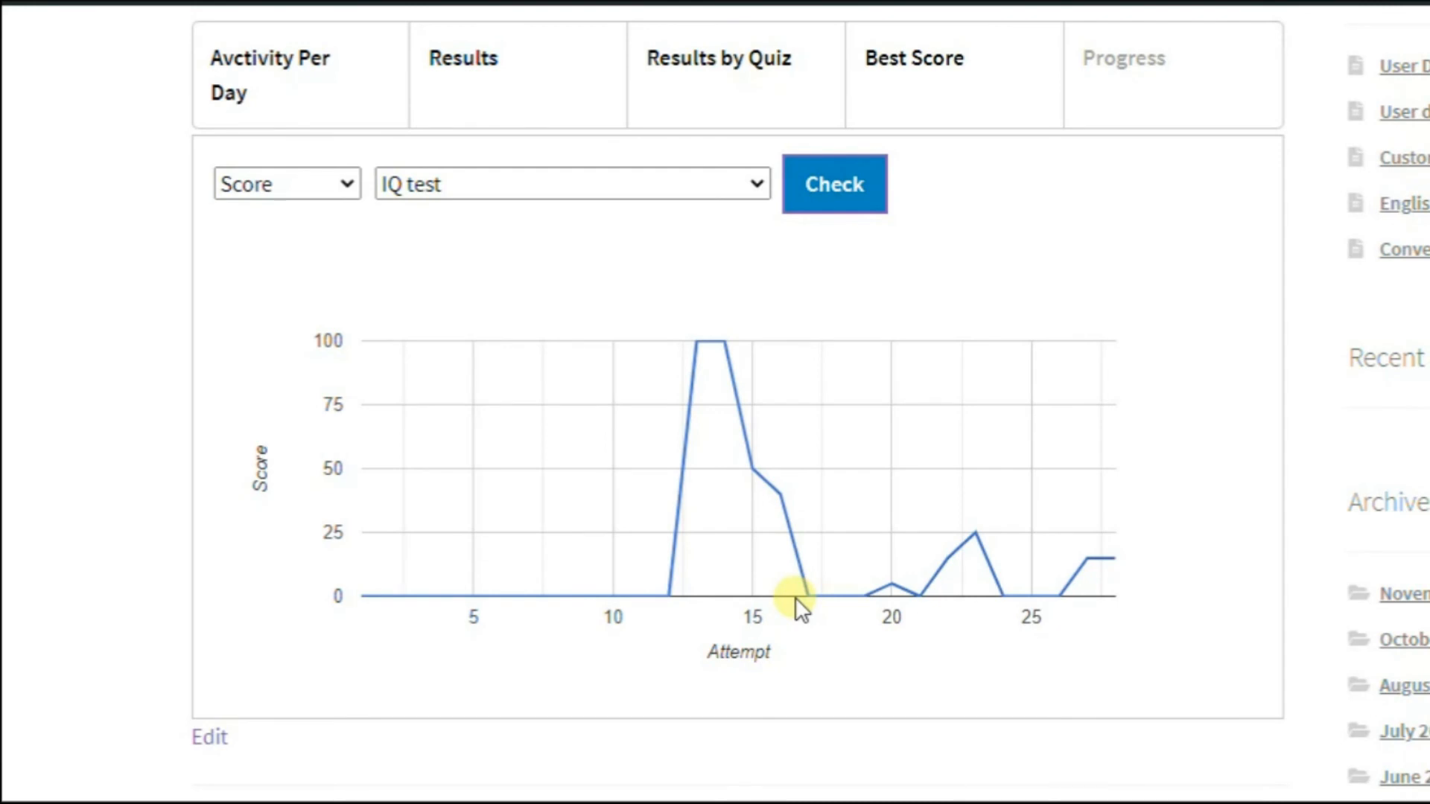
{"action": "mouse_move", "coordinate": [935, 701]}
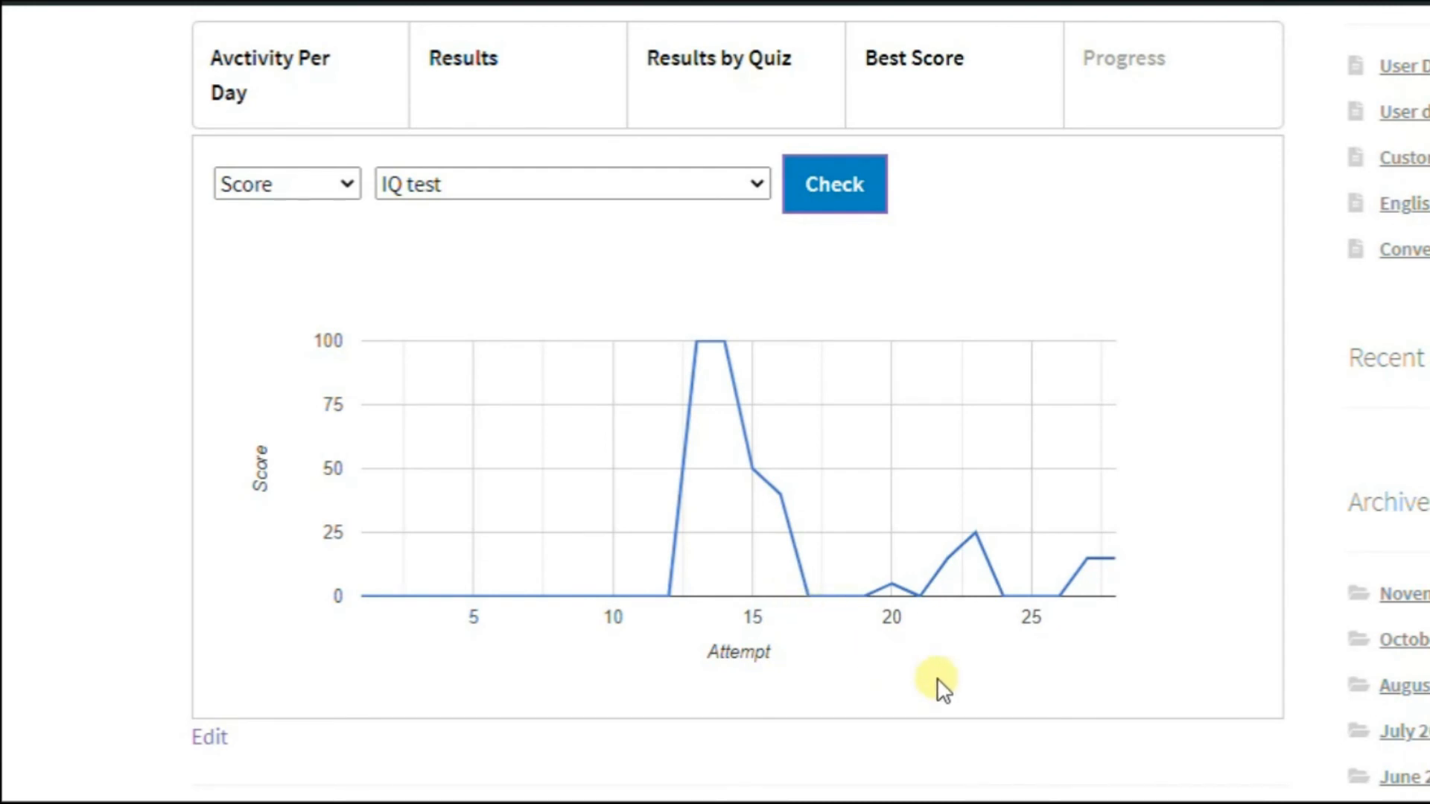